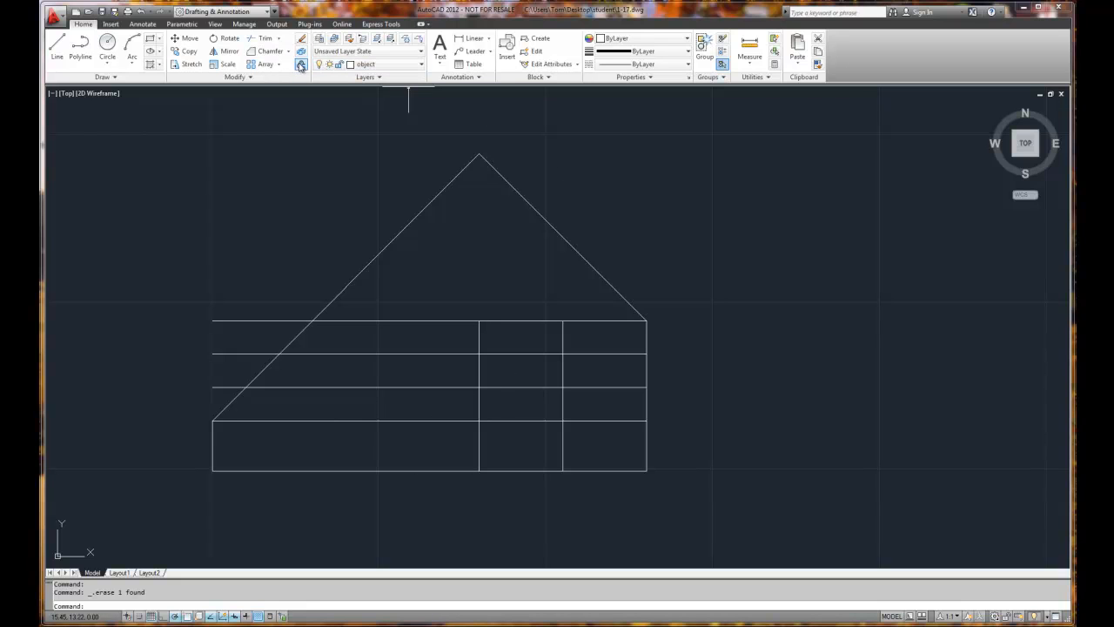
- Offset a vertical line to add another parallel division on the left of the house outline
click(302, 64)
text(2.25)
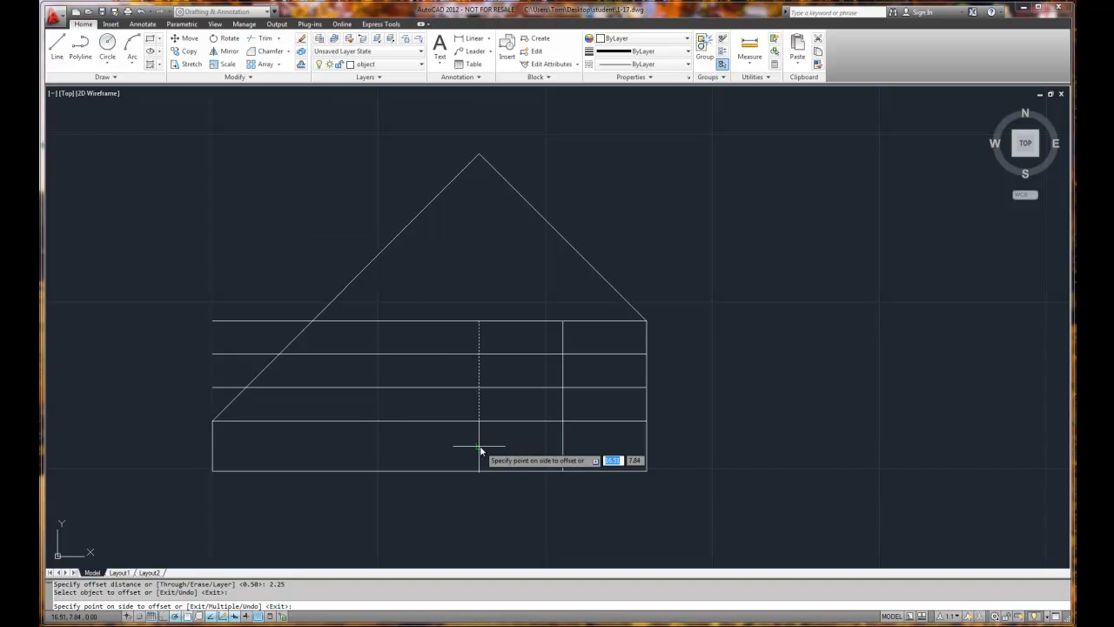
click(477, 449)
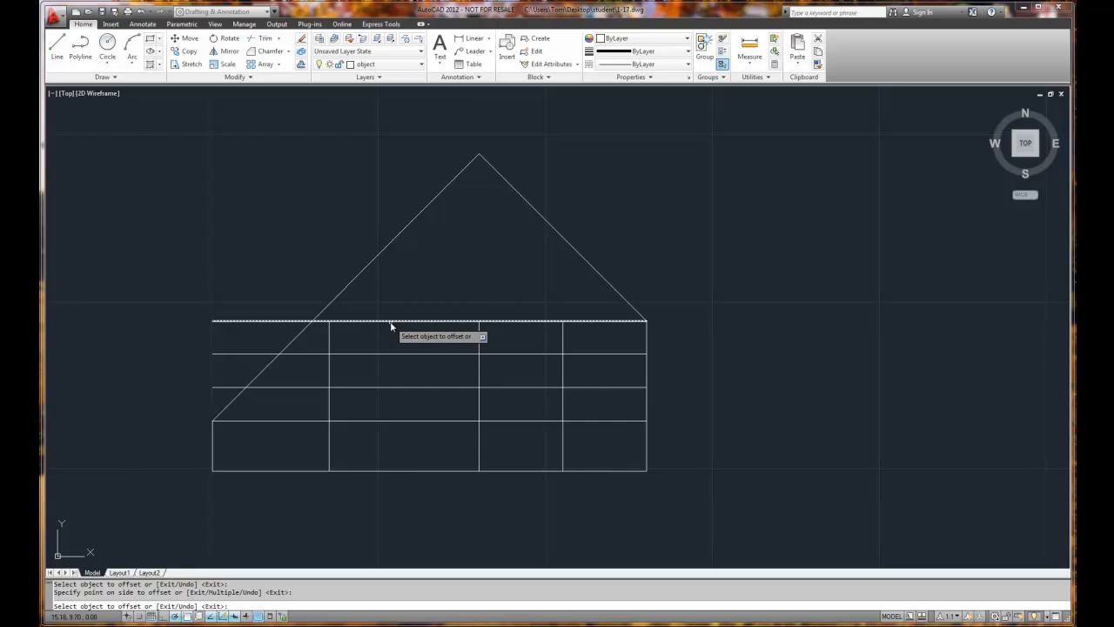
mouse_move(525, 439)
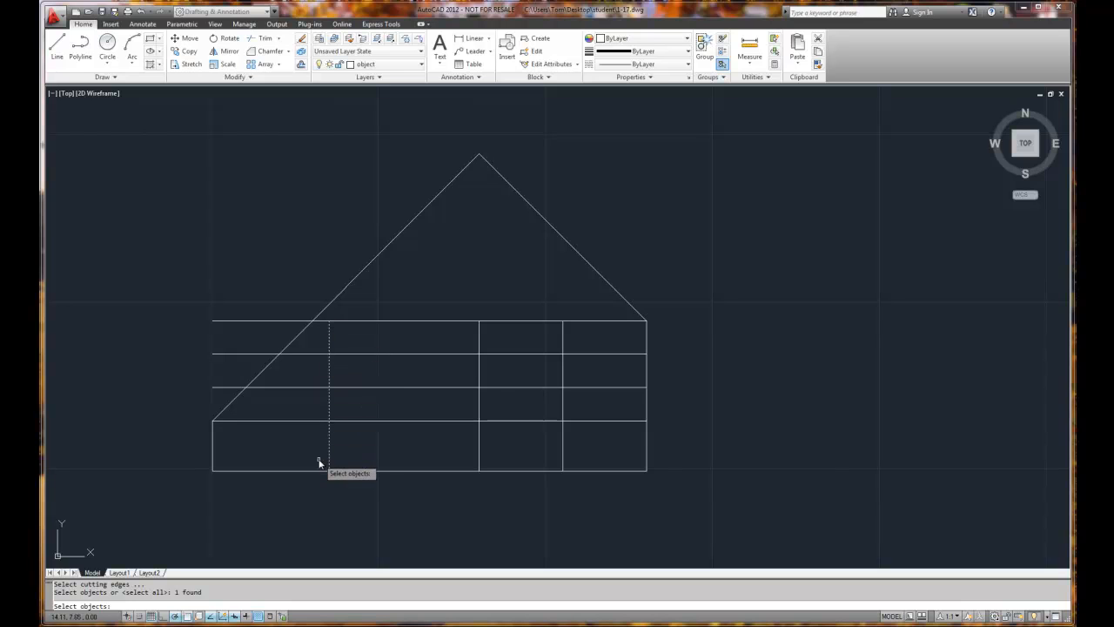
mouse_move(327, 409)
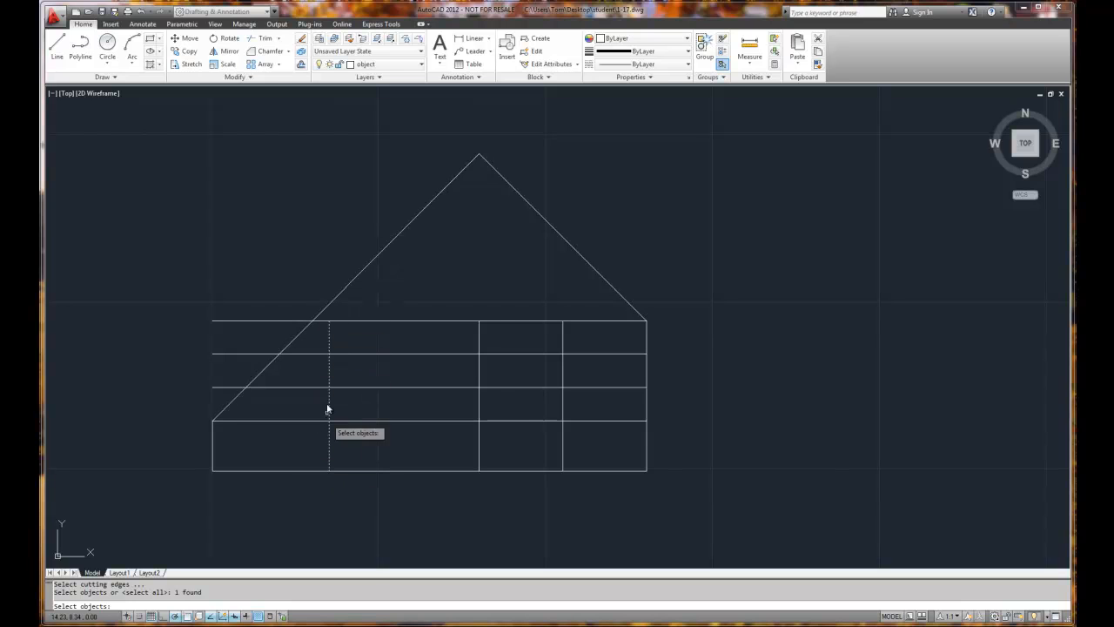
mouse_move(324, 442)
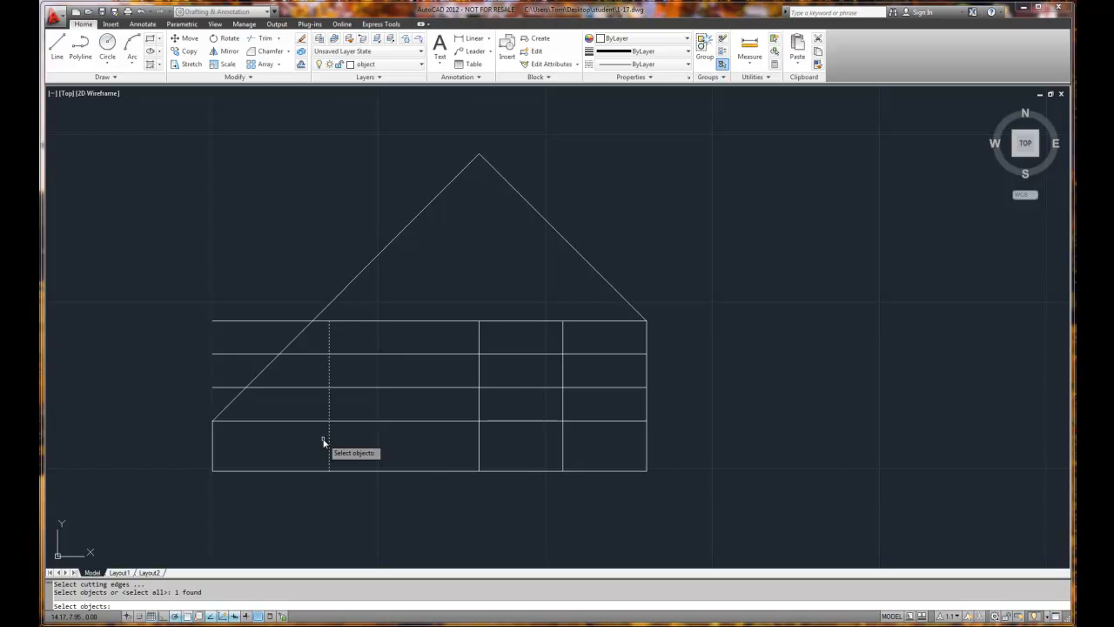
click(296, 425)
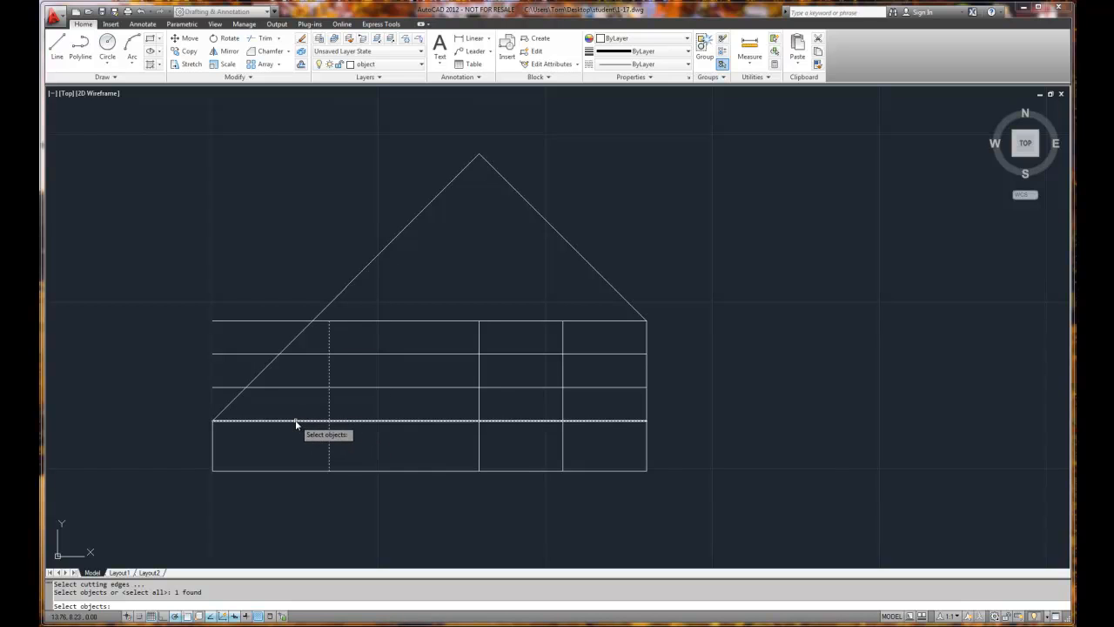
mouse_move(429, 425)
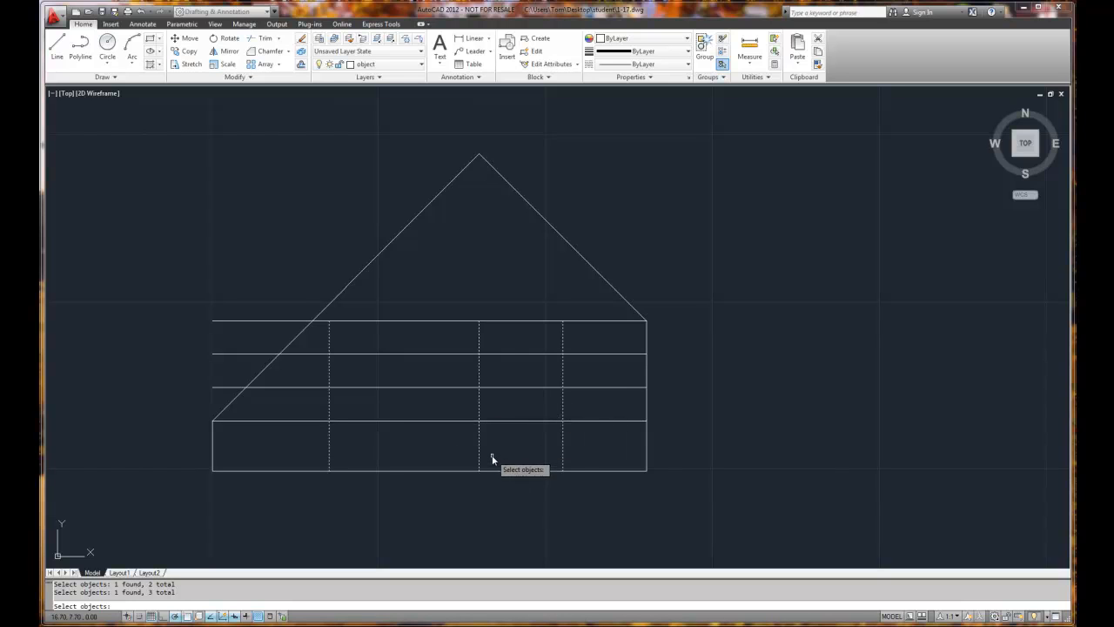
mouse_move(491, 453)
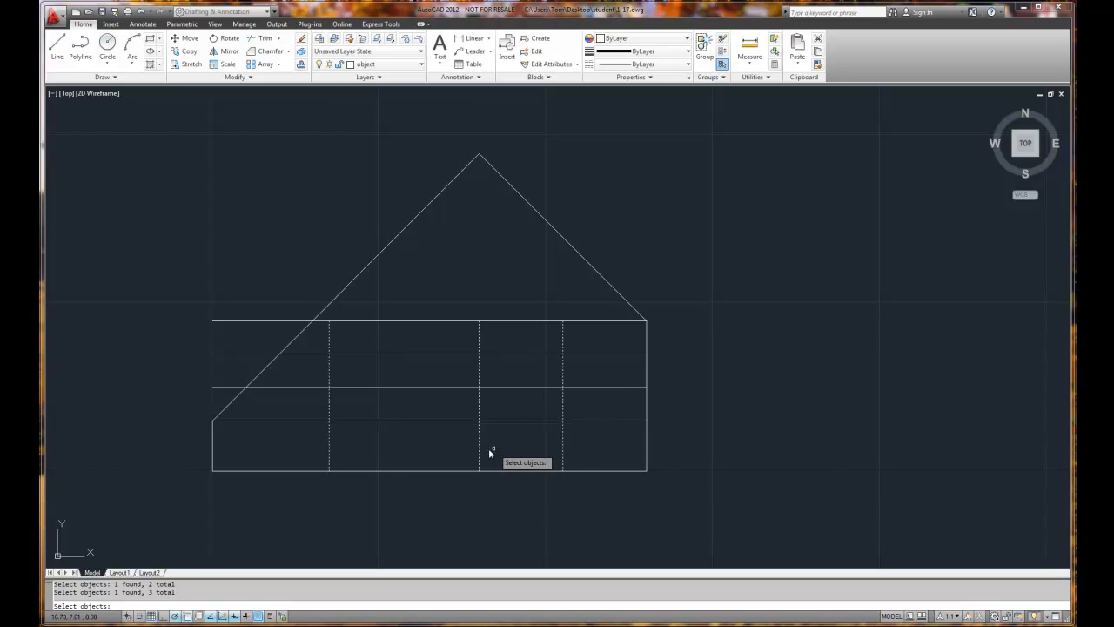
mouse_move(533, 451)
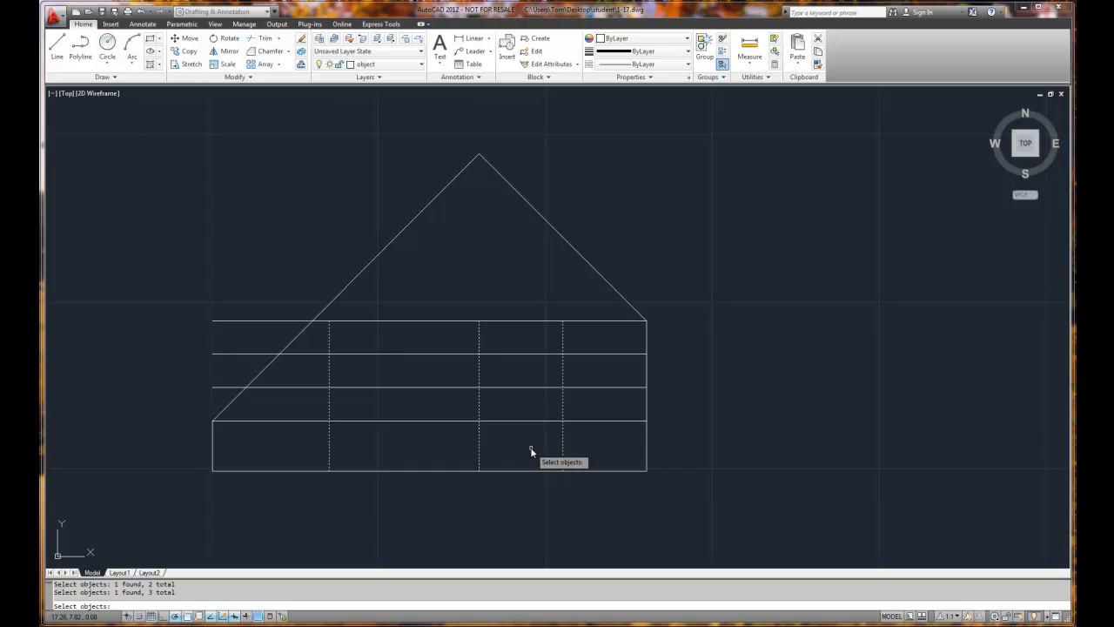
mouse_move(540, 460)
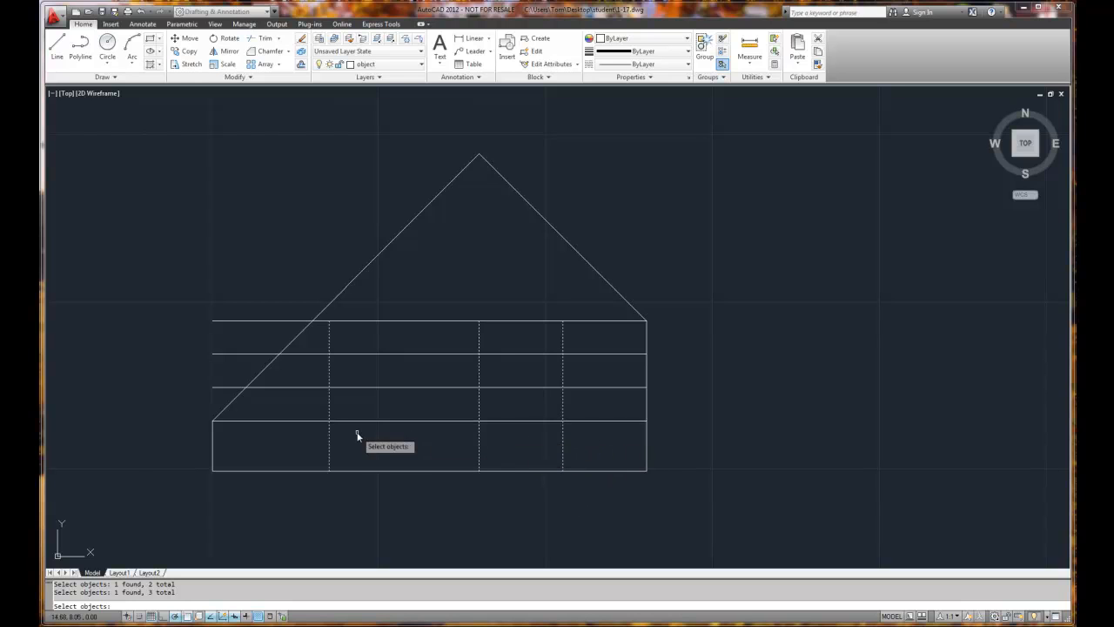
mouse_move(540, 454)
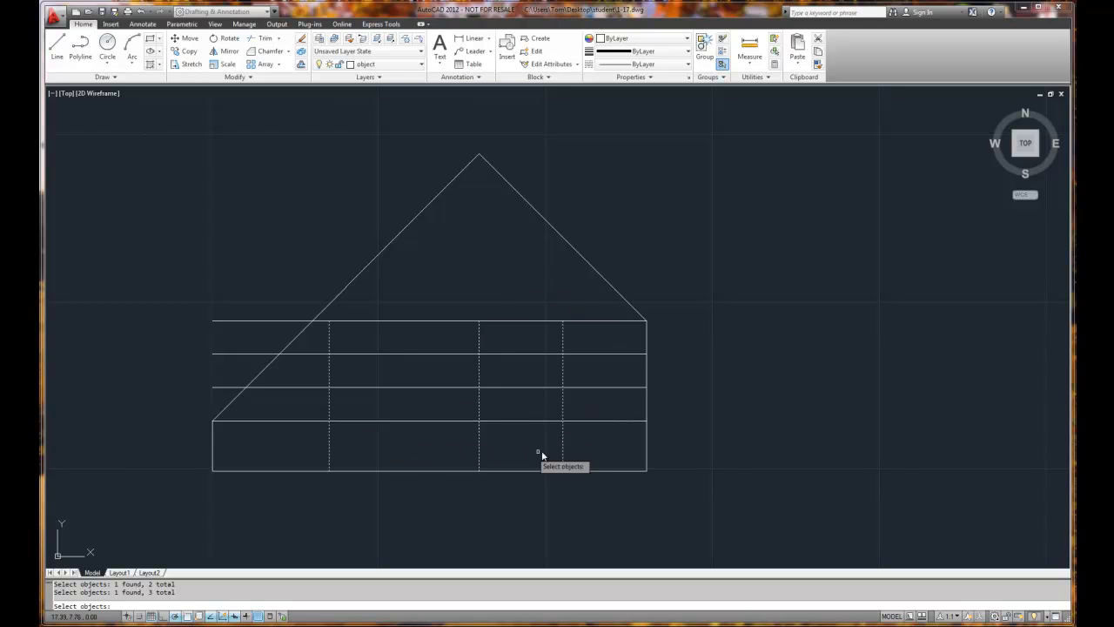
mouse_move(393, 463)
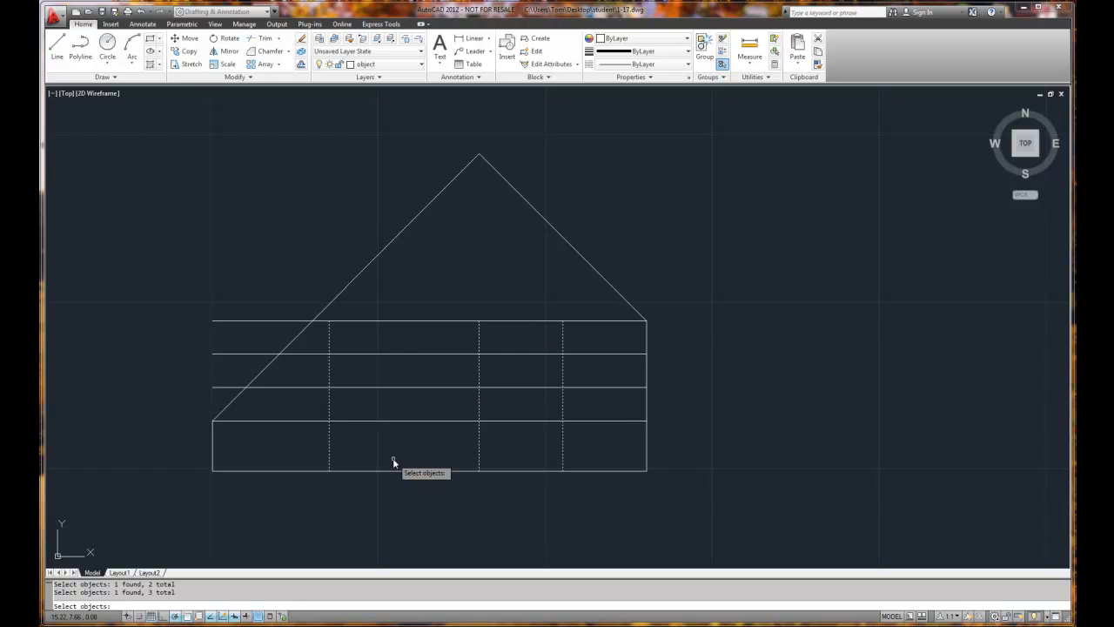
mouse_move(706, 439)
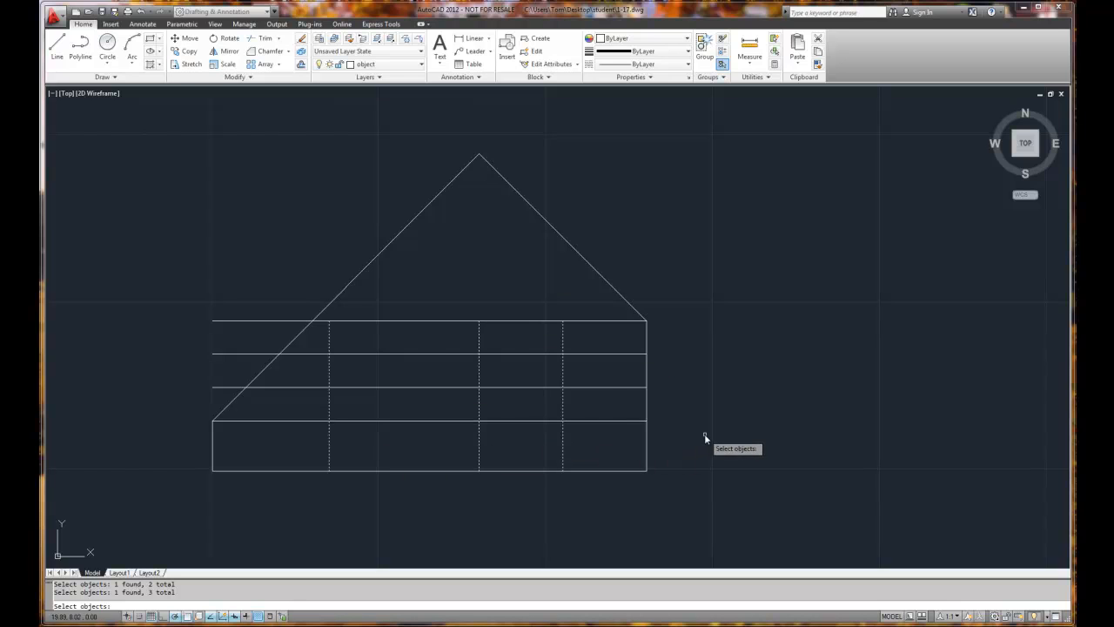
mouse_move(582, 446)
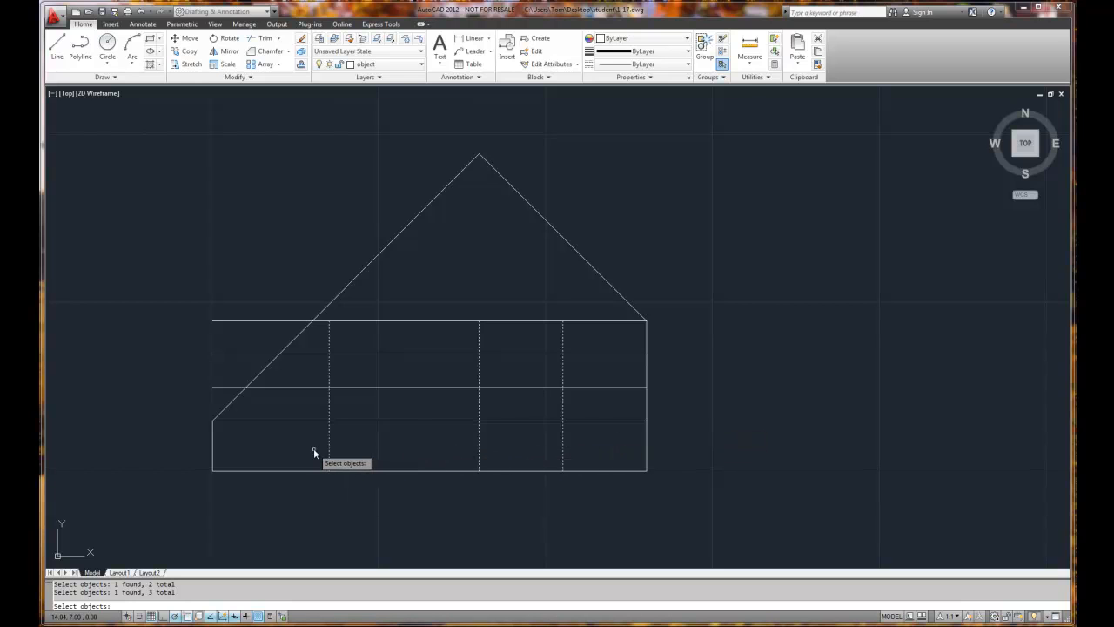
mouse_move(404, 453)
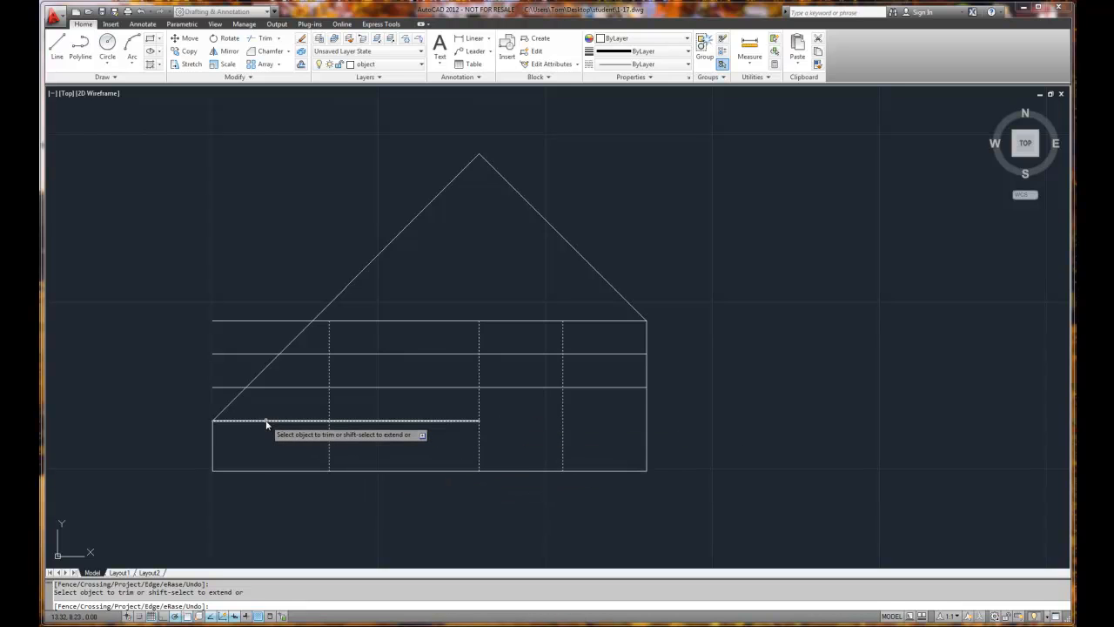
- Trim the left ends of the lower and upper interior horizontal lines at the leftmost vertical
click(266, 422)
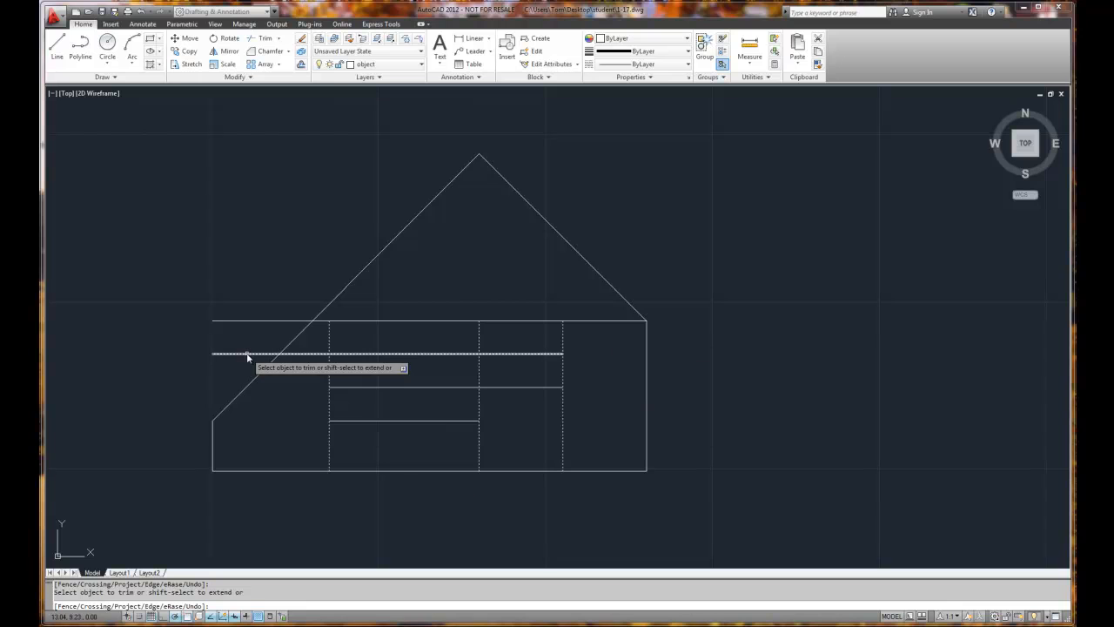
click(247, 355)
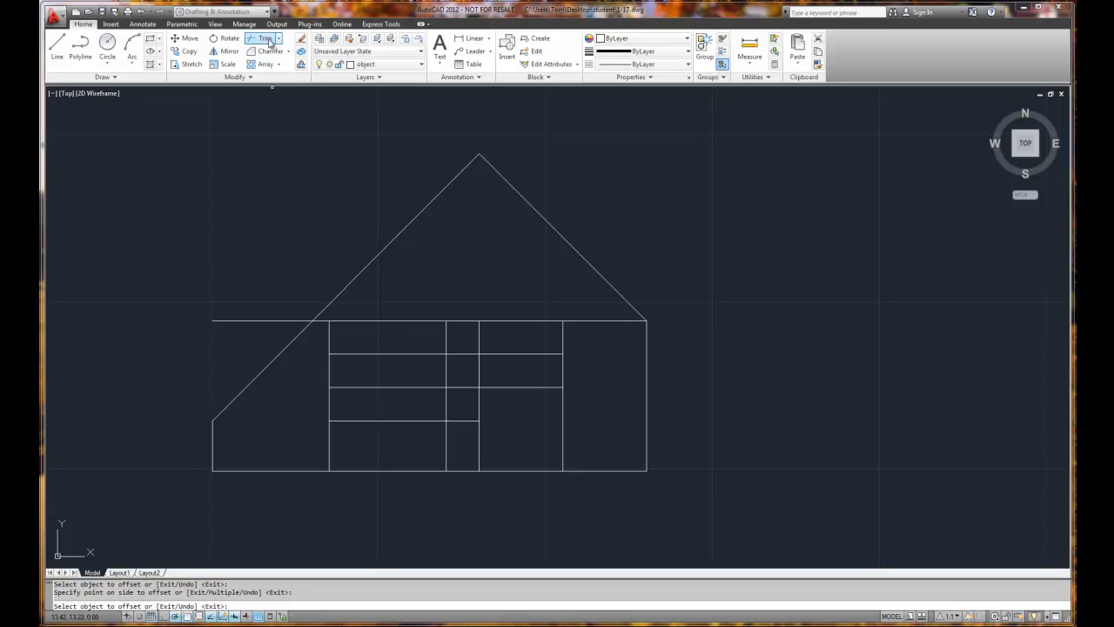
click(265, 38)
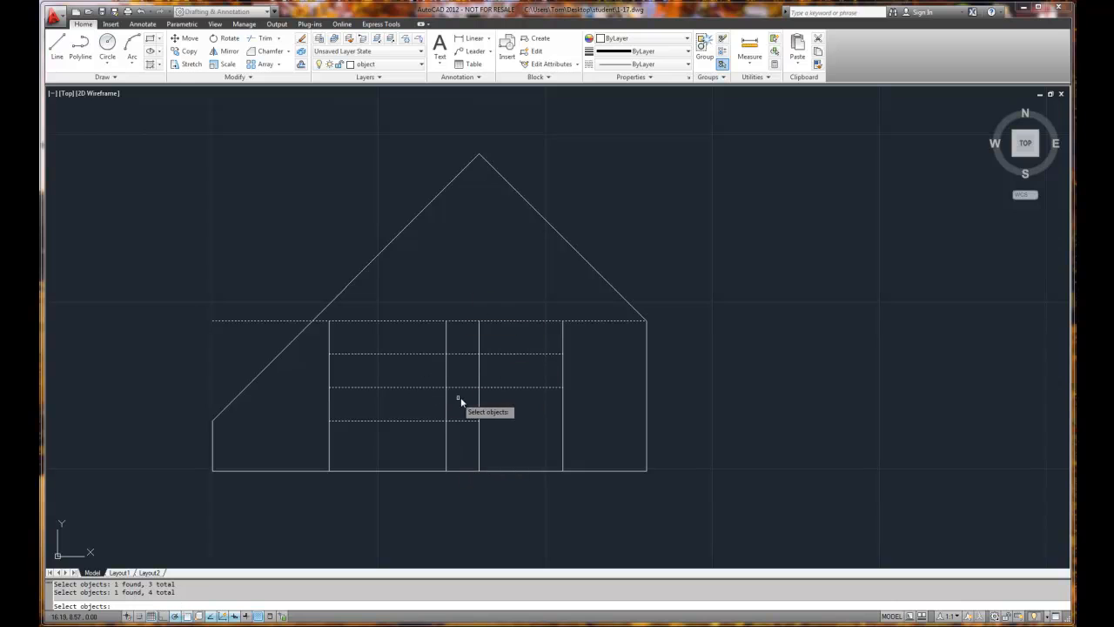
mouse_move(486, 300)
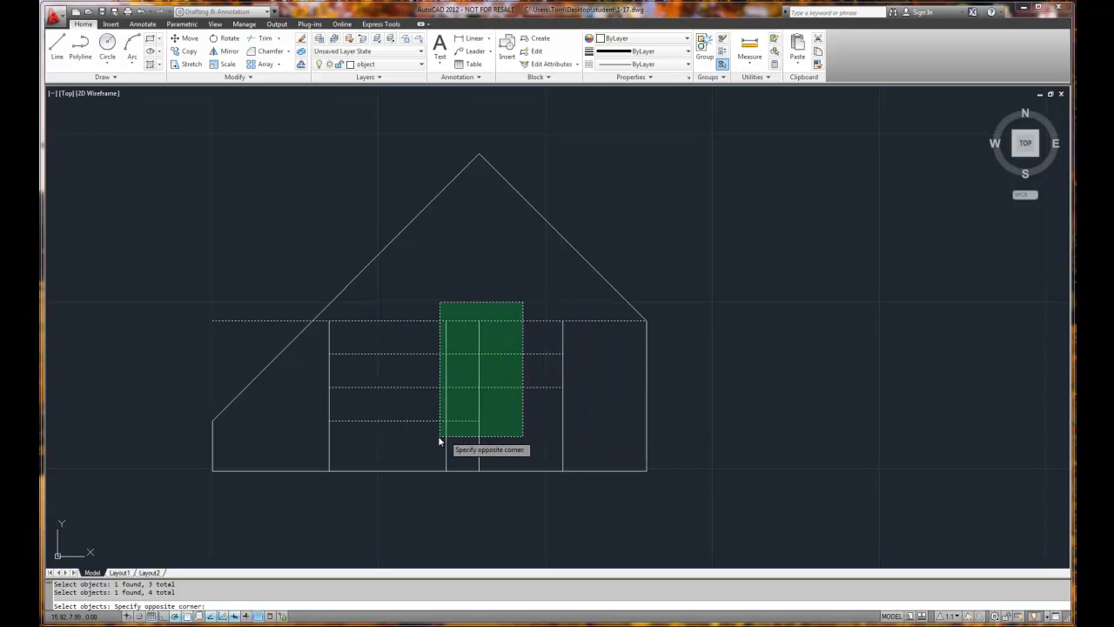
mouse_move(377, 456)
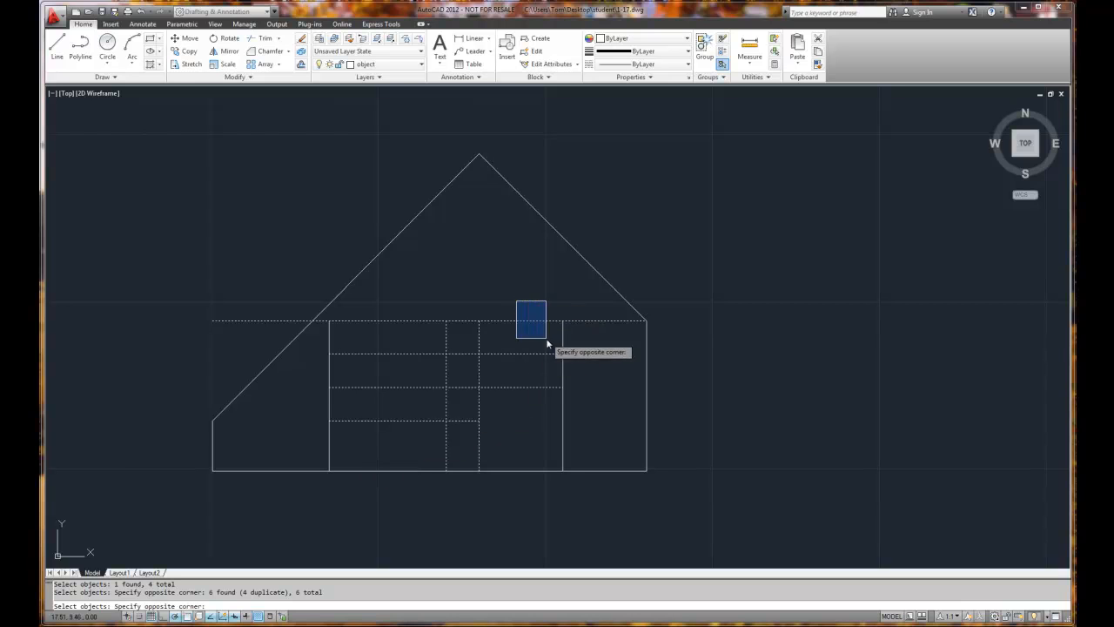
mouse_move(585, 487)
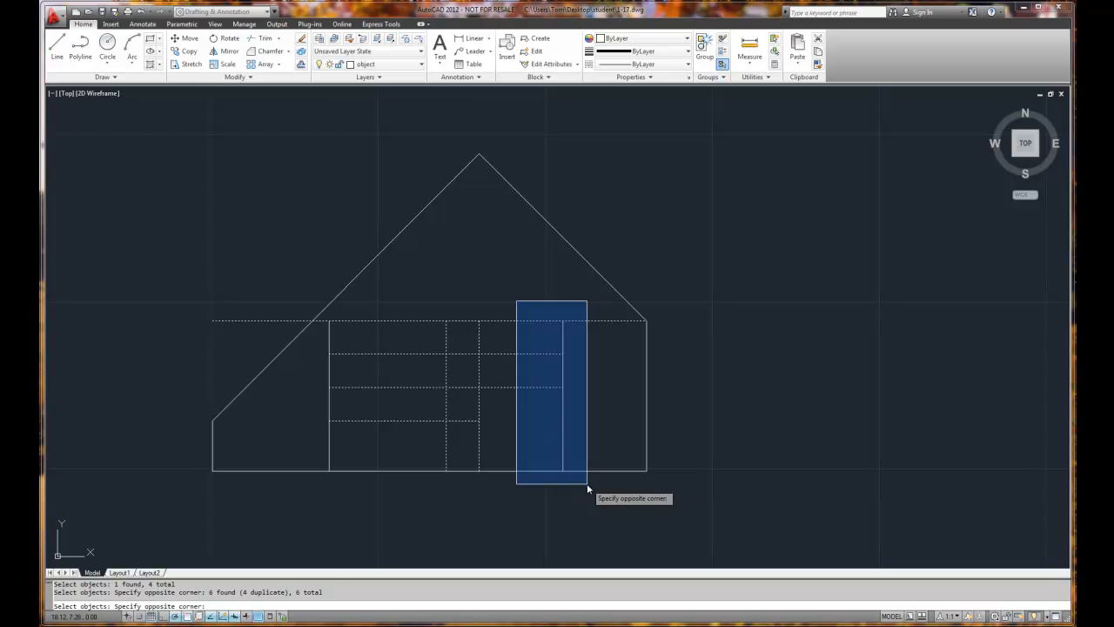
click(588, 489)
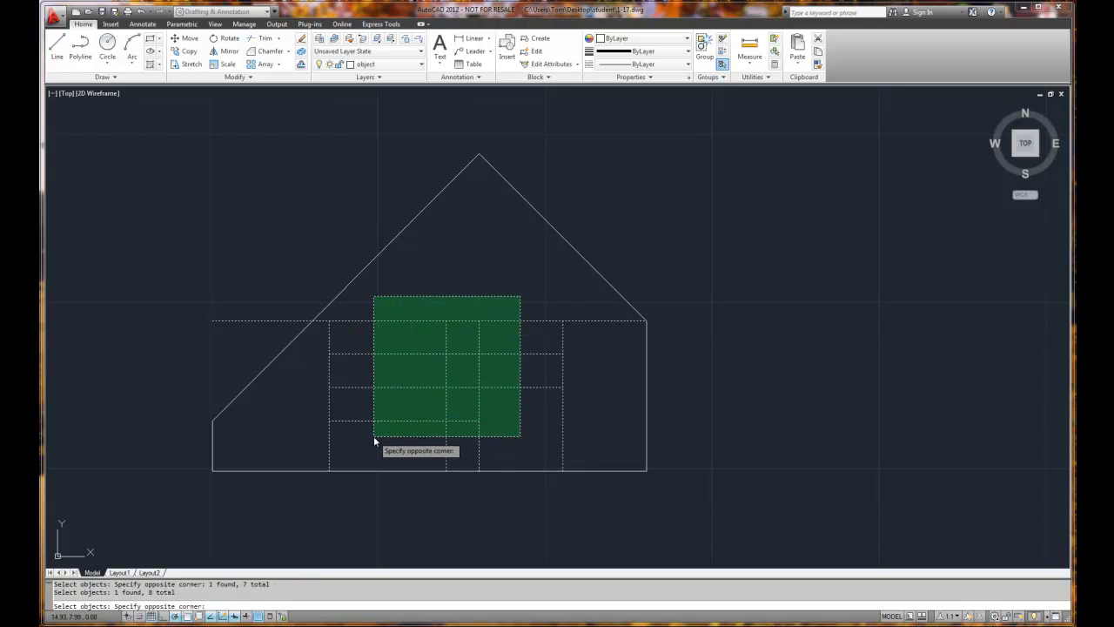
click(451, 301)
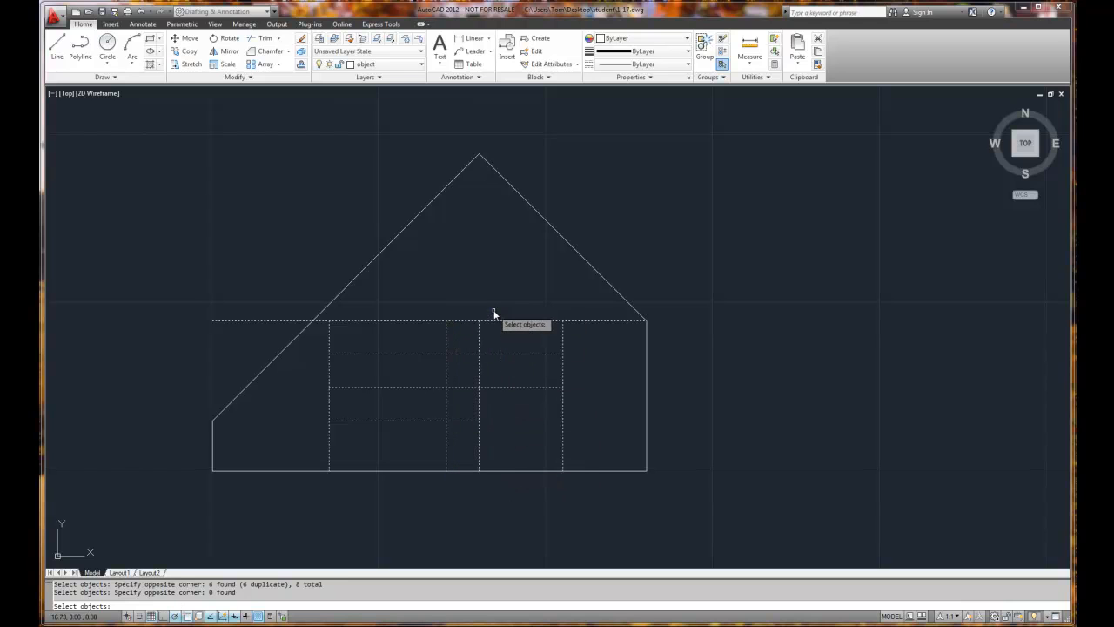
mouse_move(533, 325)
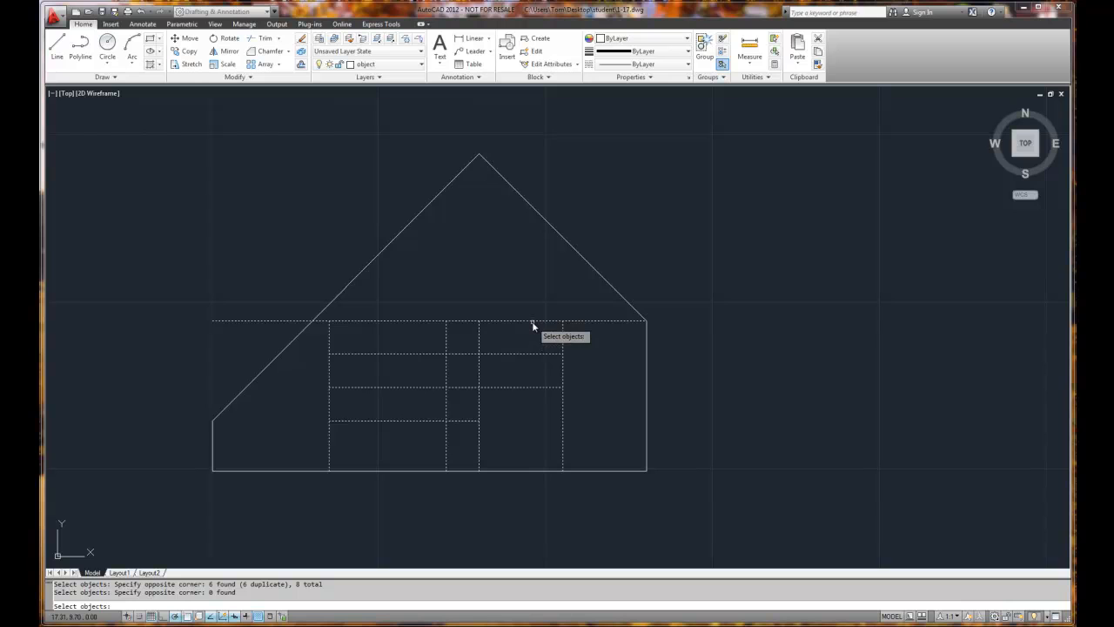
mouse_move(501, 268)
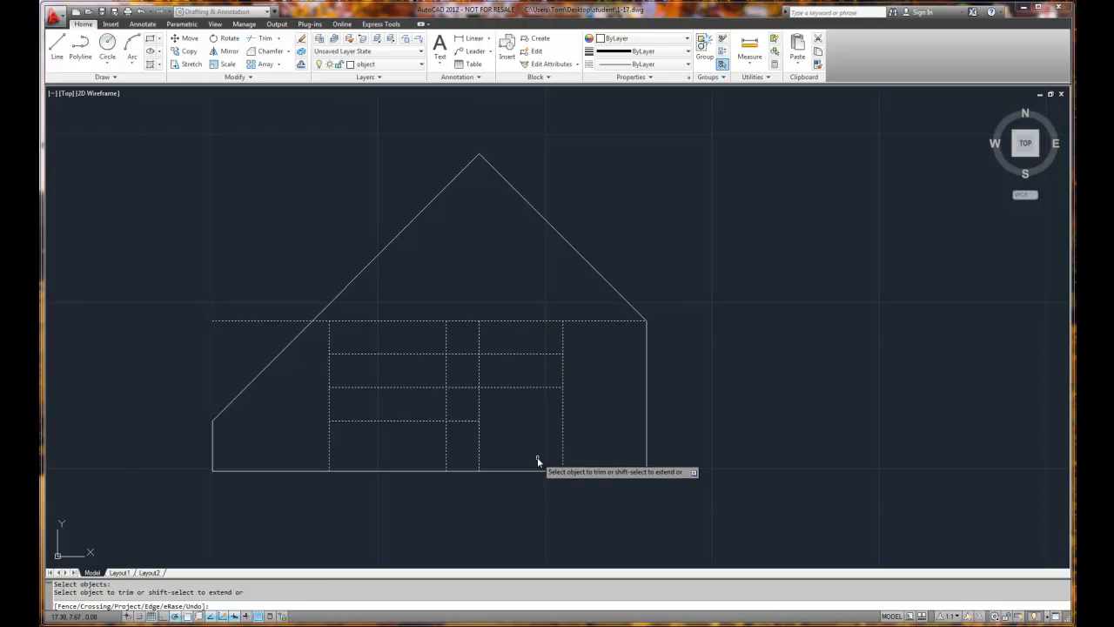
mouse_move(446, 456)
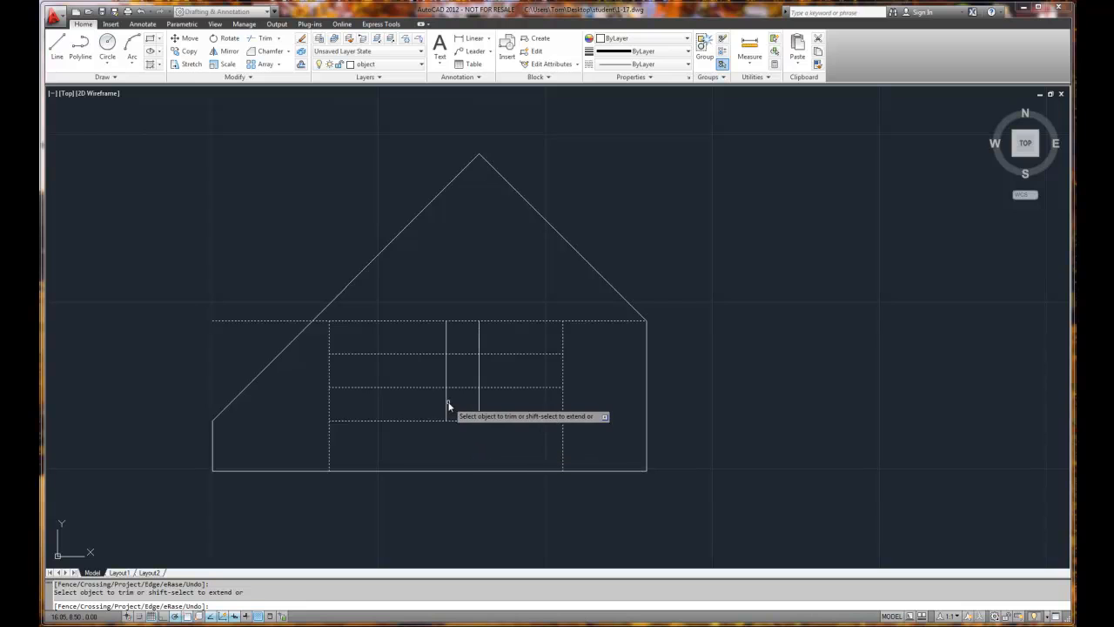
mouse_move(463, 394)
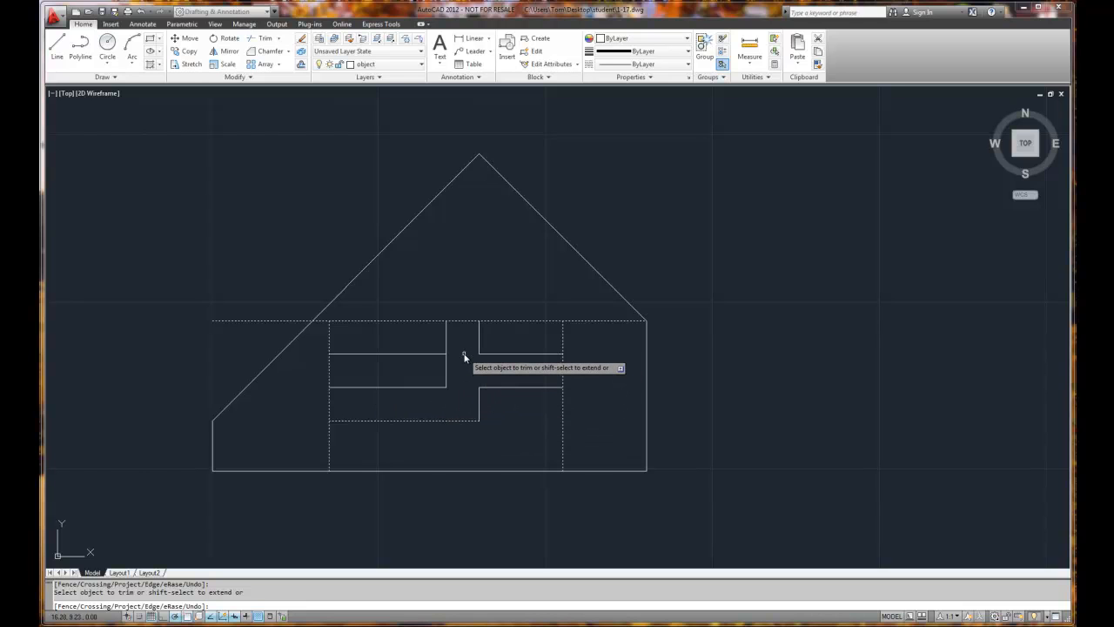
- Trim two stray line pieces crossing inside the stepped slot
click(397, 357)
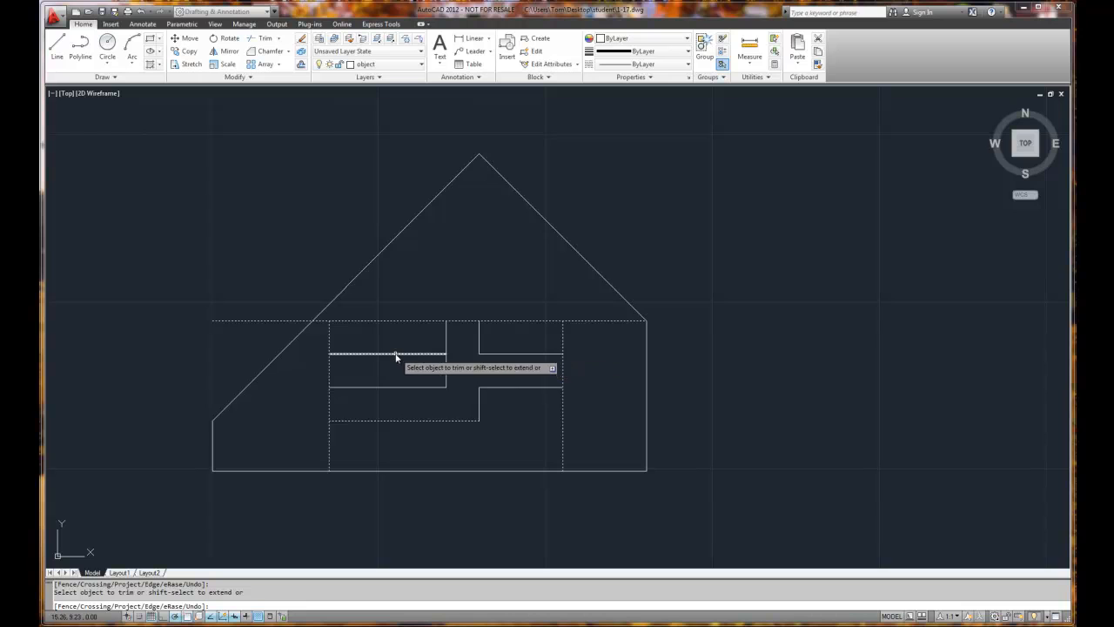
mouse_move(381, 357)
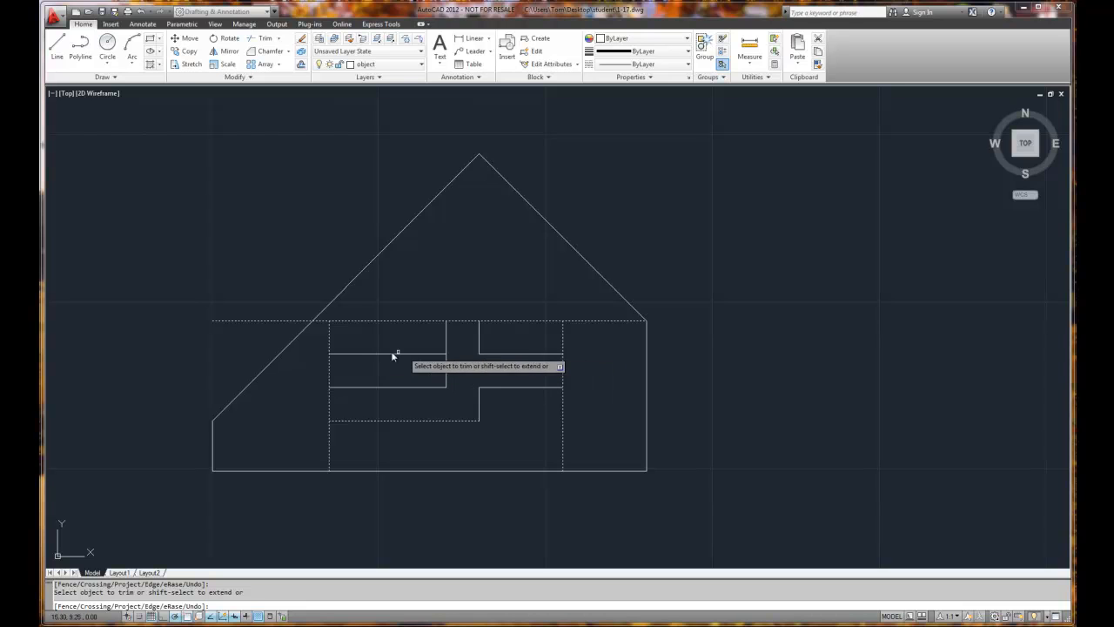
mouse_move(329, 339)
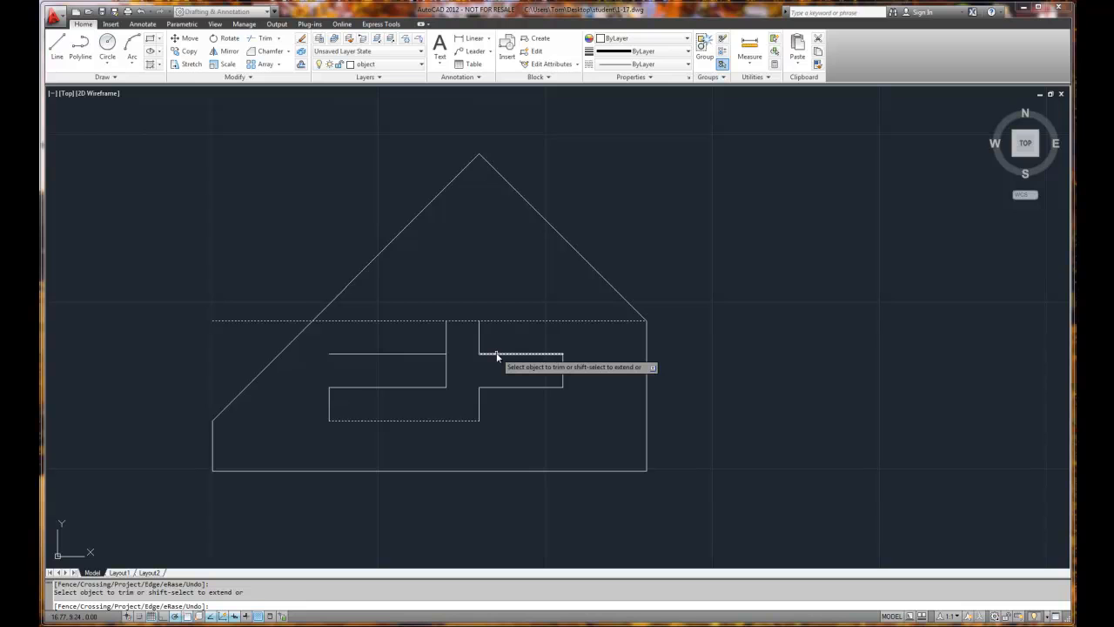
click(496, 355)
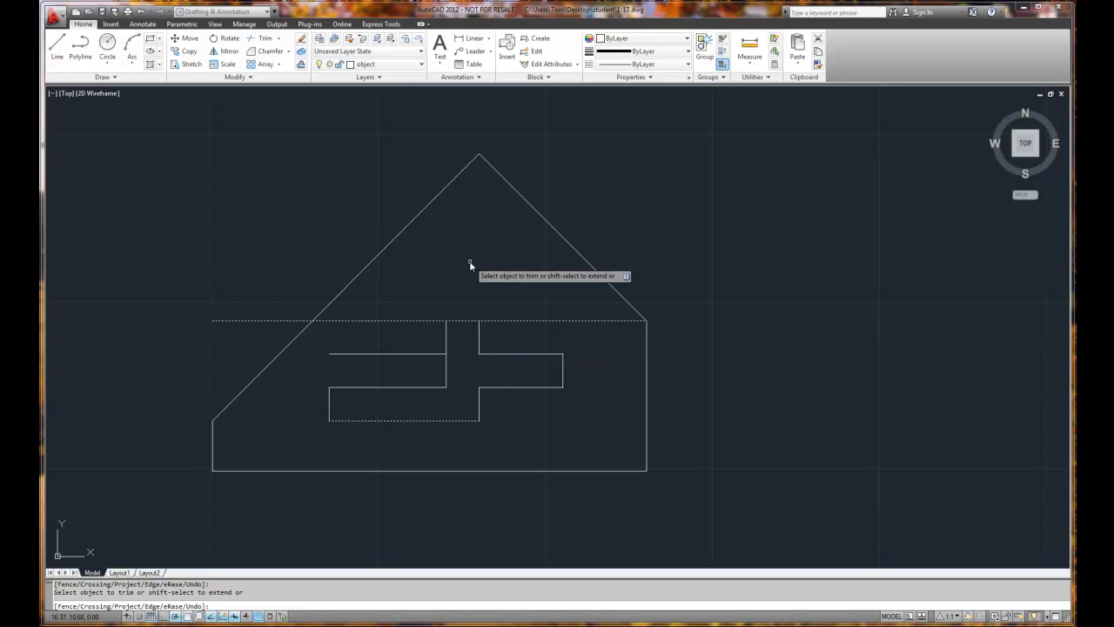
mouse_move(491, 266)
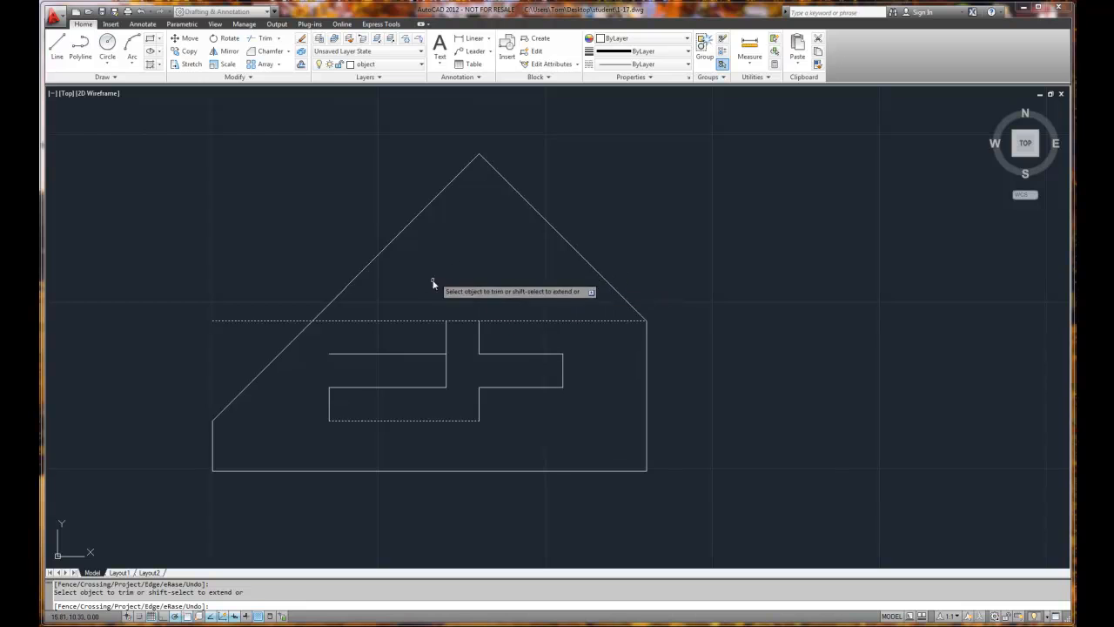
mouse_move(477, 306)
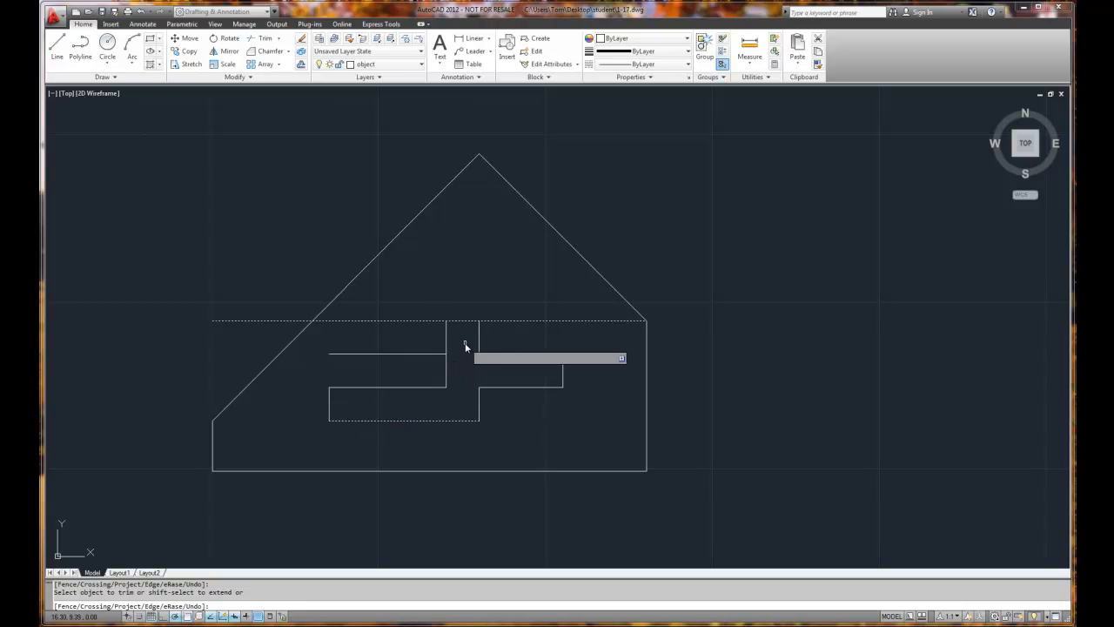
- End the trim and offset the eave-level horizontal line 0.75 units upward
right_click(465, 347)
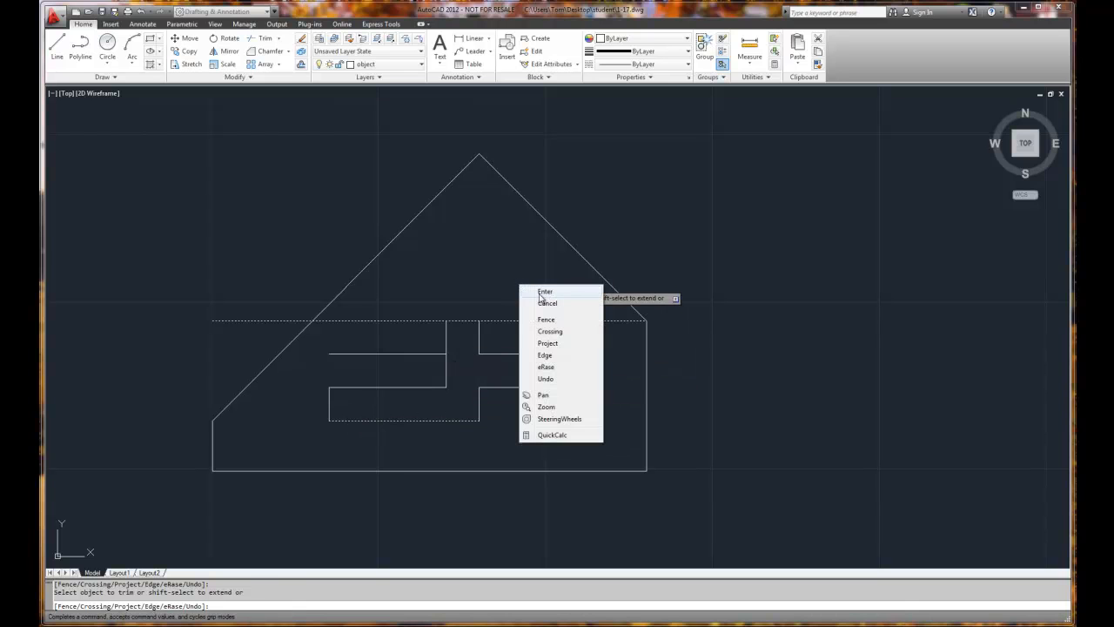
click(545, 292)
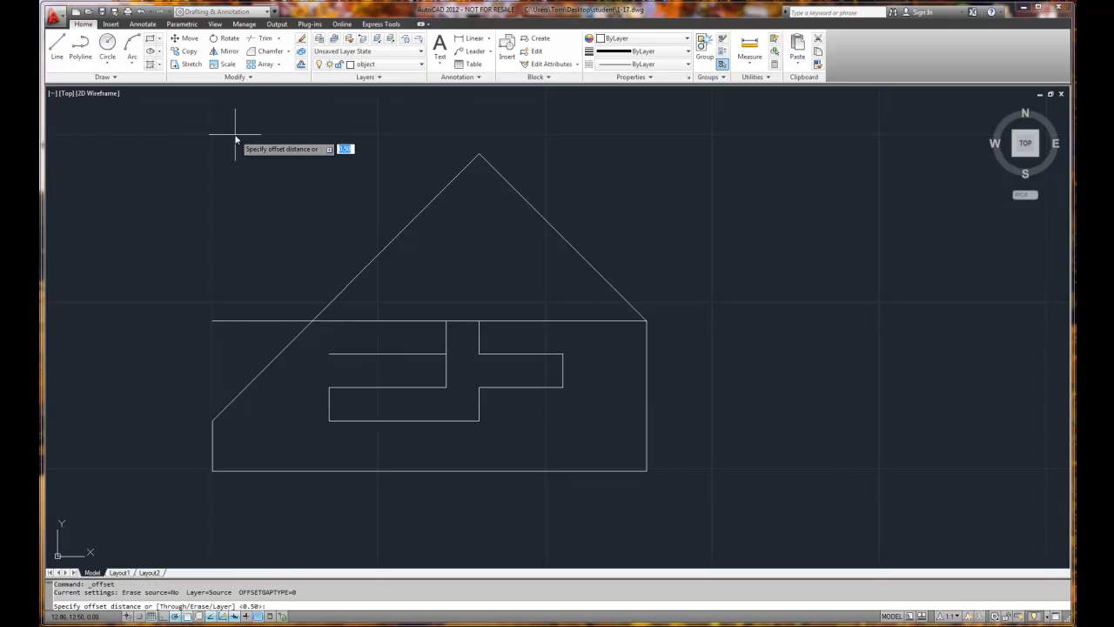
text(.75)
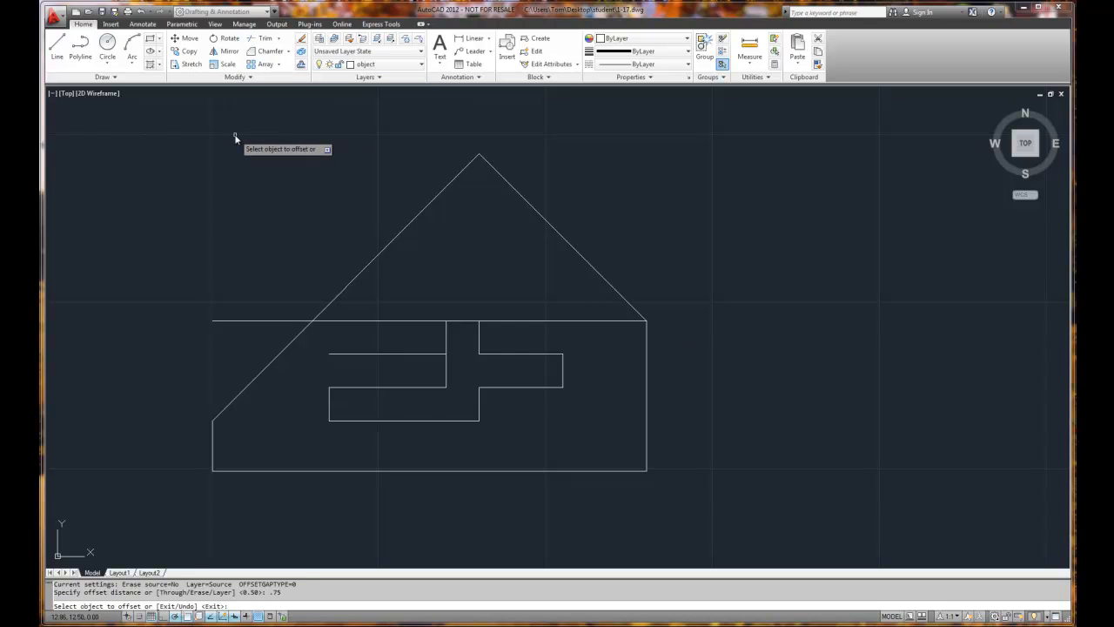
click(428, 322)
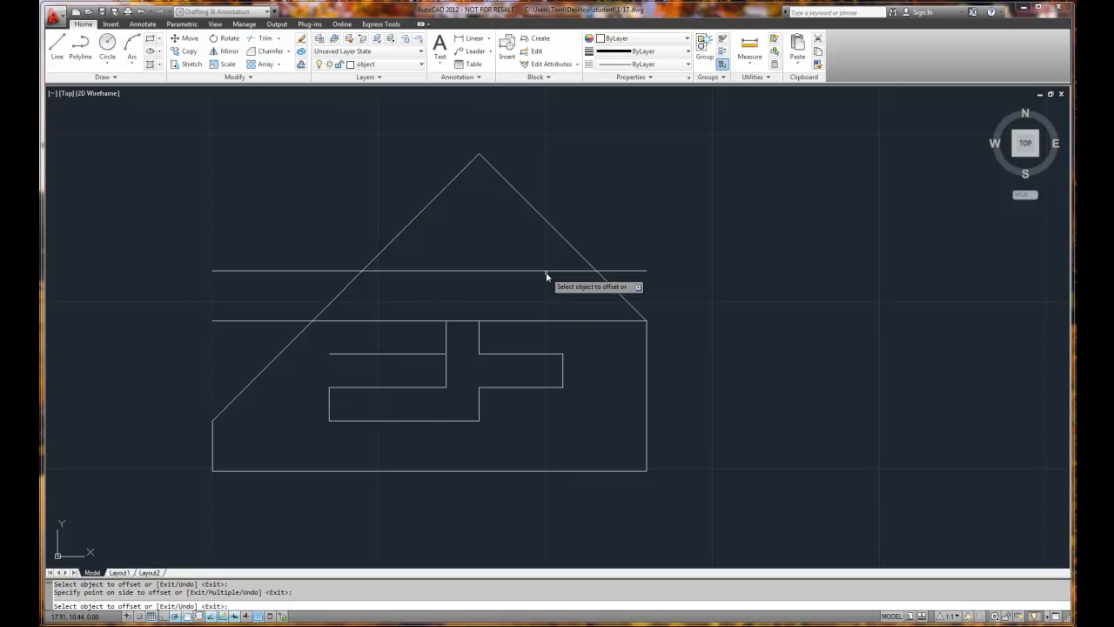
mouse_move(547, 296)
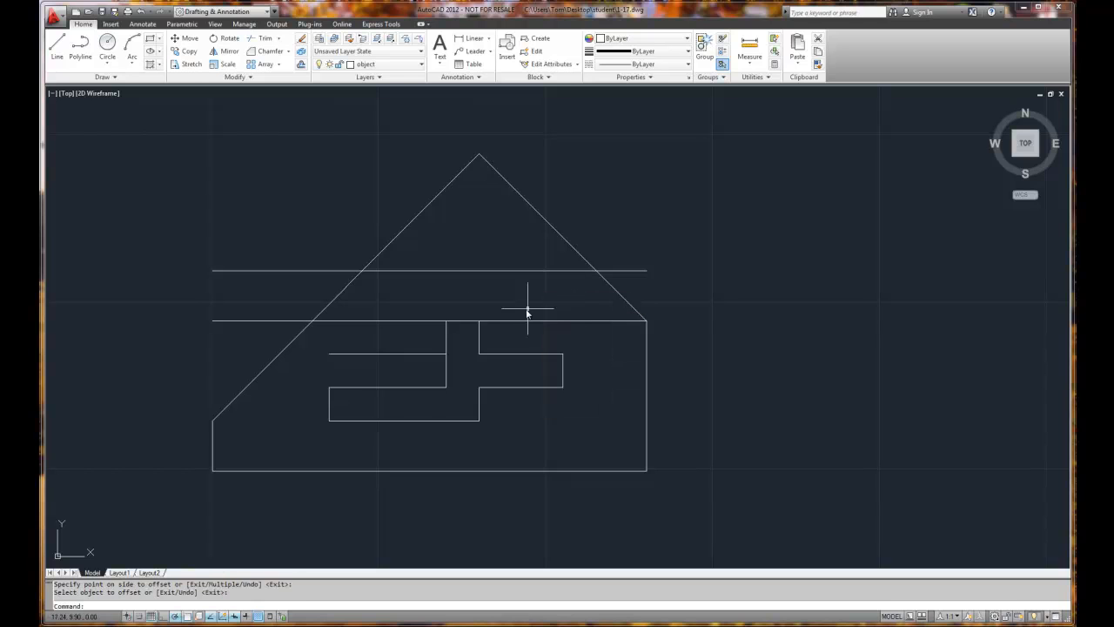
- Erase the original horizontal line and the top edge of the slot's left arm
click(386, 353)
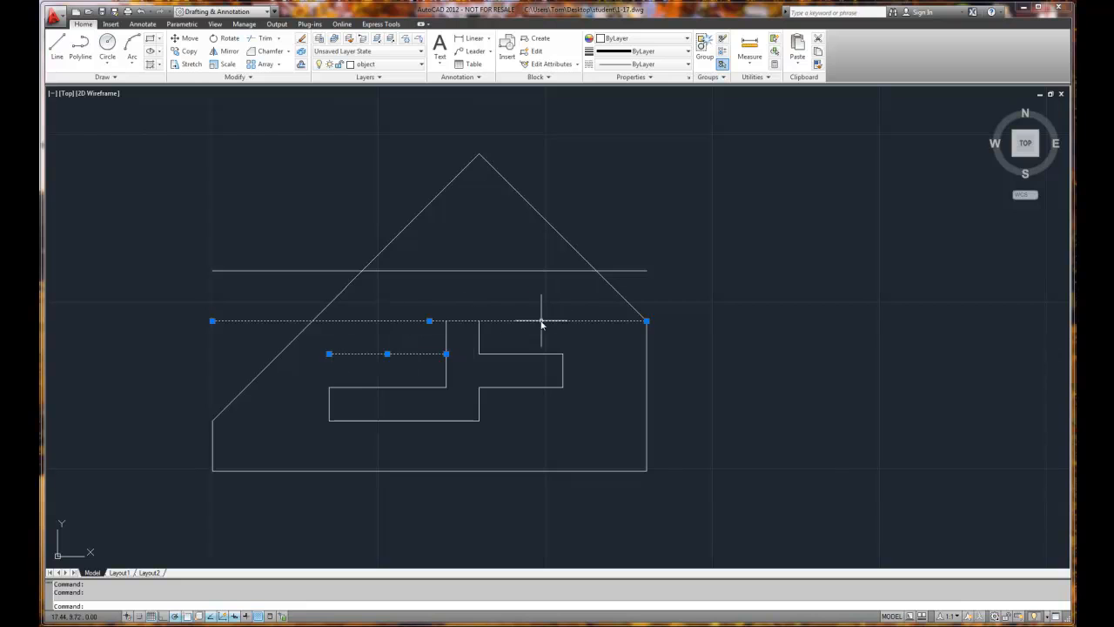
mouse_move(520, 315)
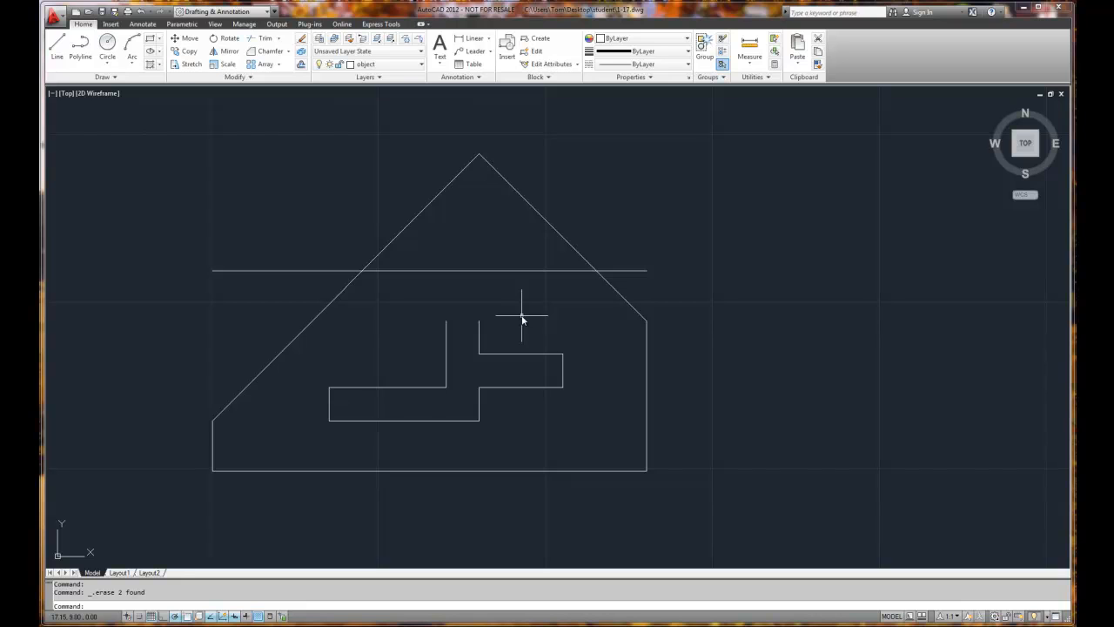
mouse_move(496, 327)
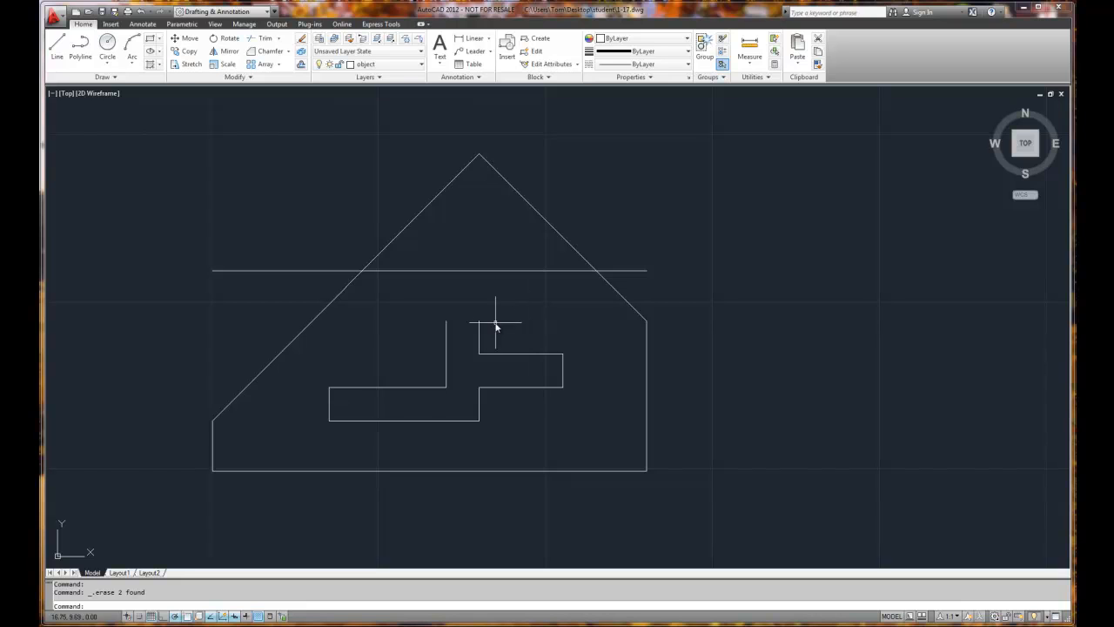
mouse_move(313, 108)
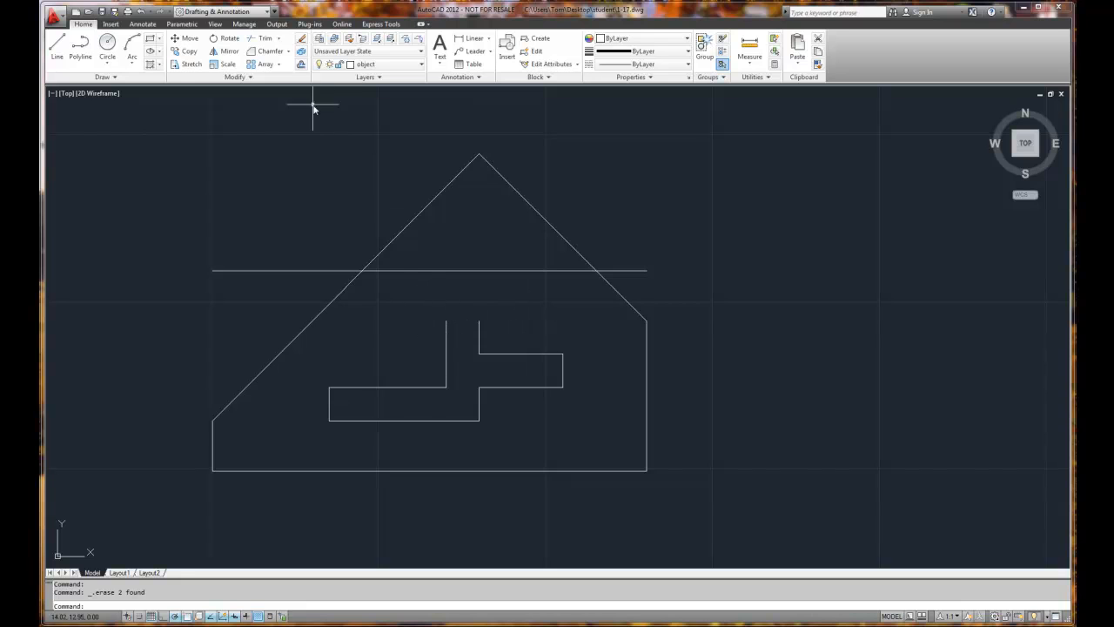
- Extend the slot's vertical lines up to the new upper horizontal line as boundary
click(279, 38)
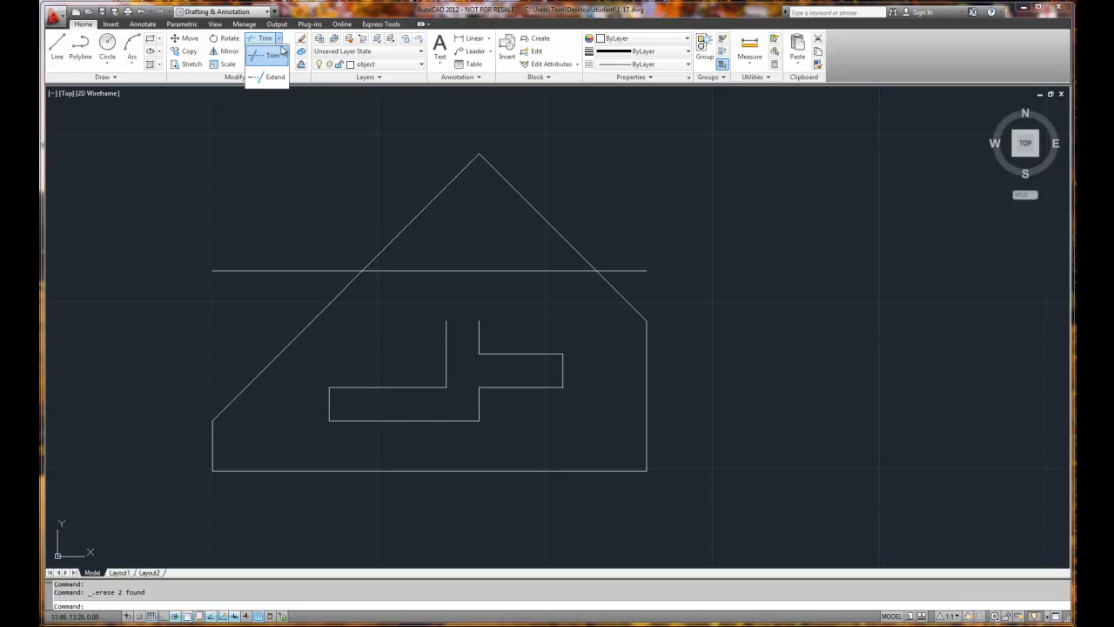
mouse_move(275, 76)
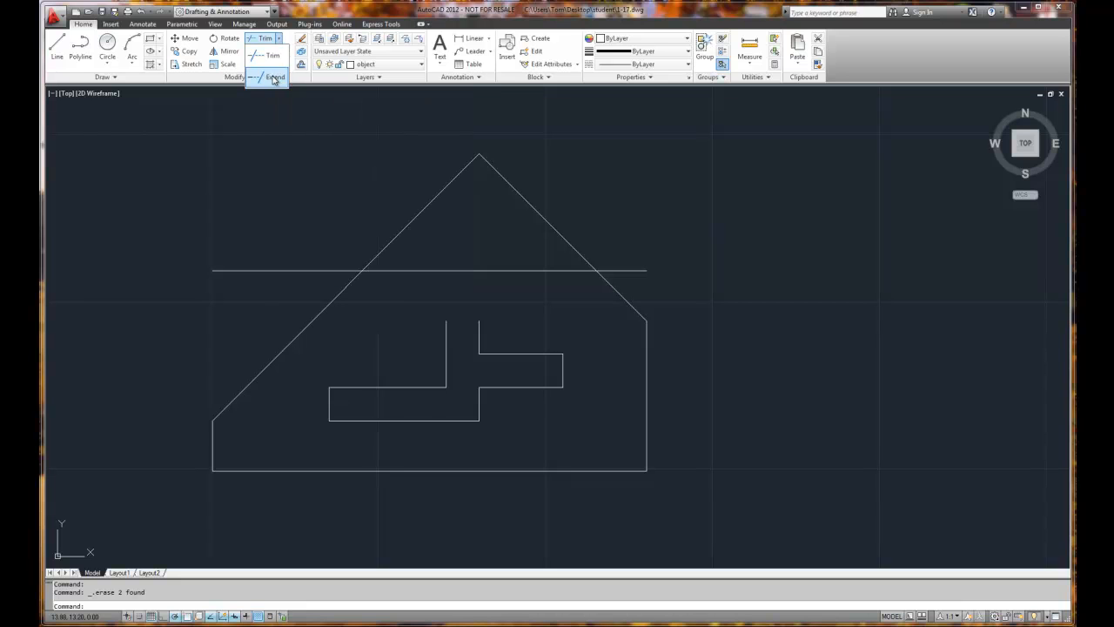
click(275, 77)
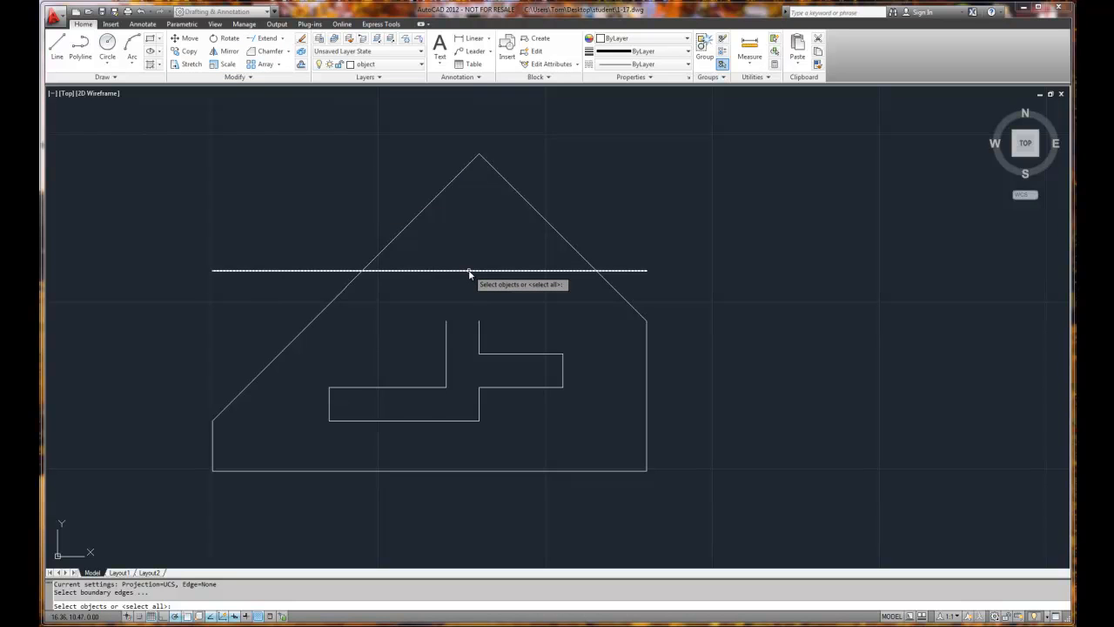
mouse_move(463, 275)
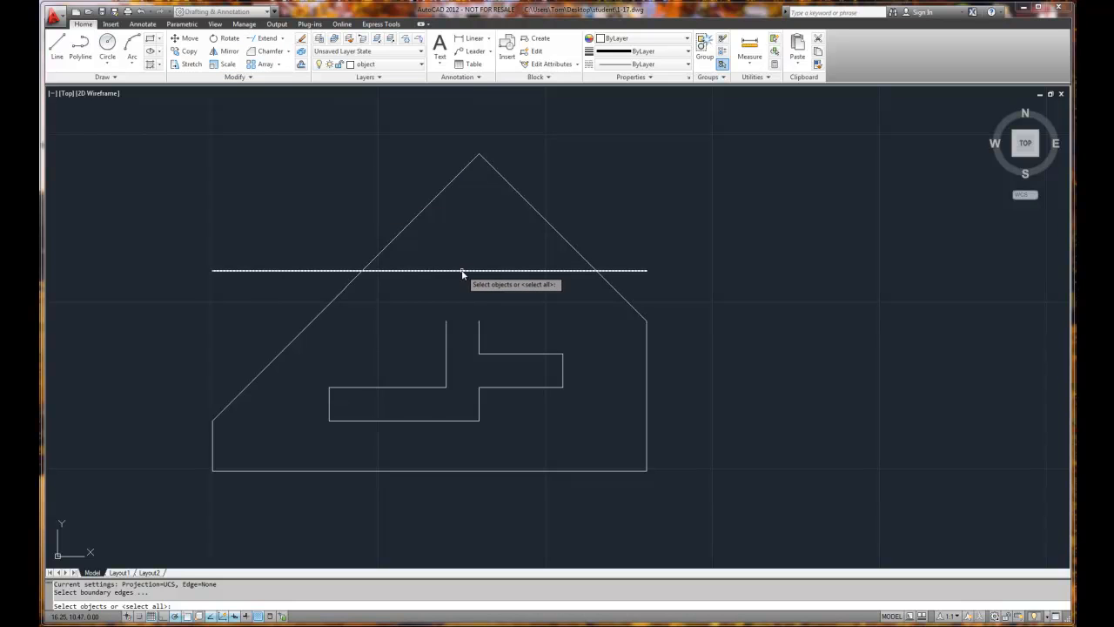
click(464, 272)
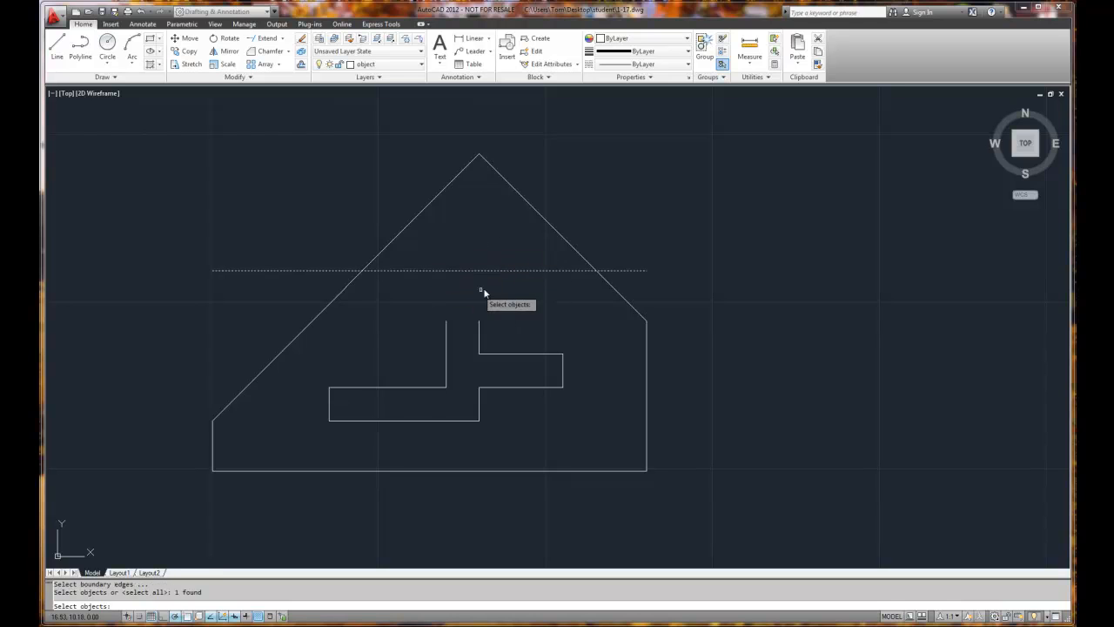
mouse_move(495, 282)
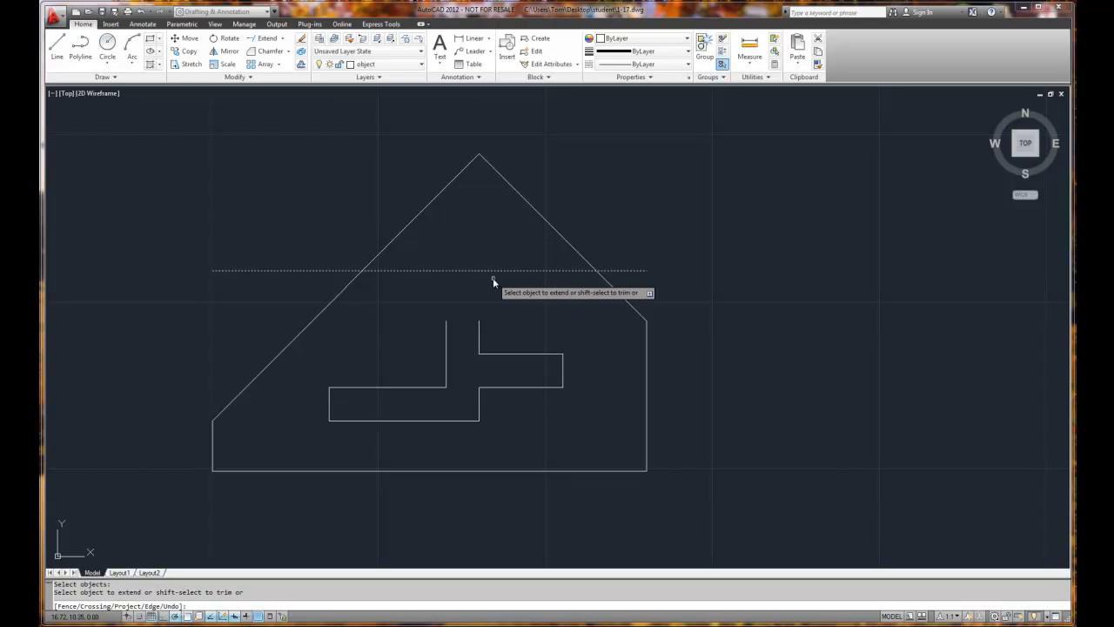
mouse_move(481, 326)
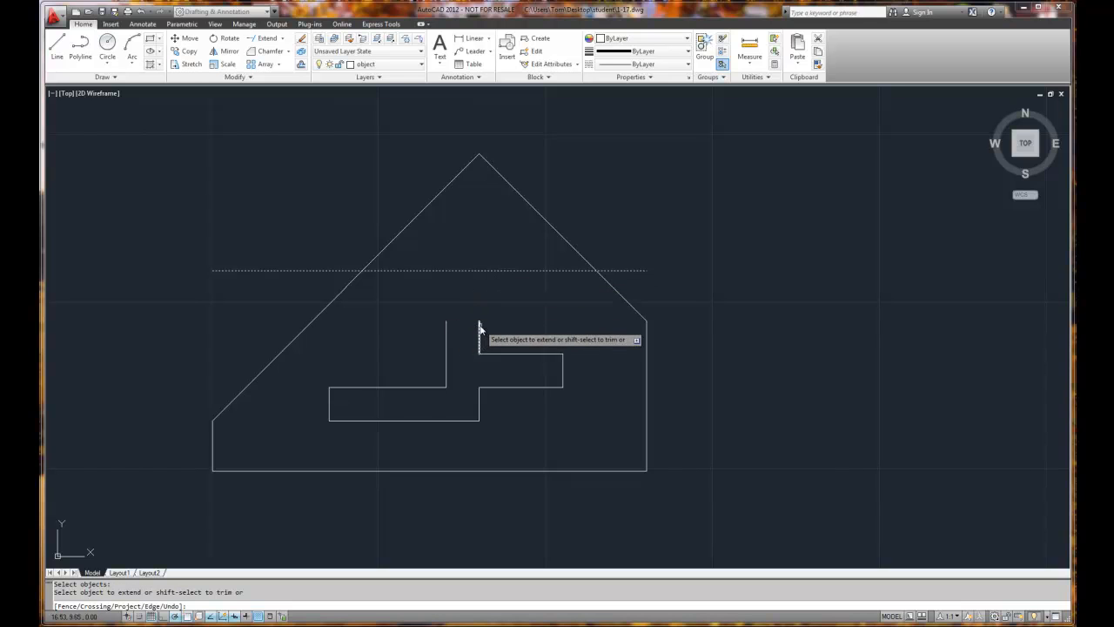
click(480, 328)
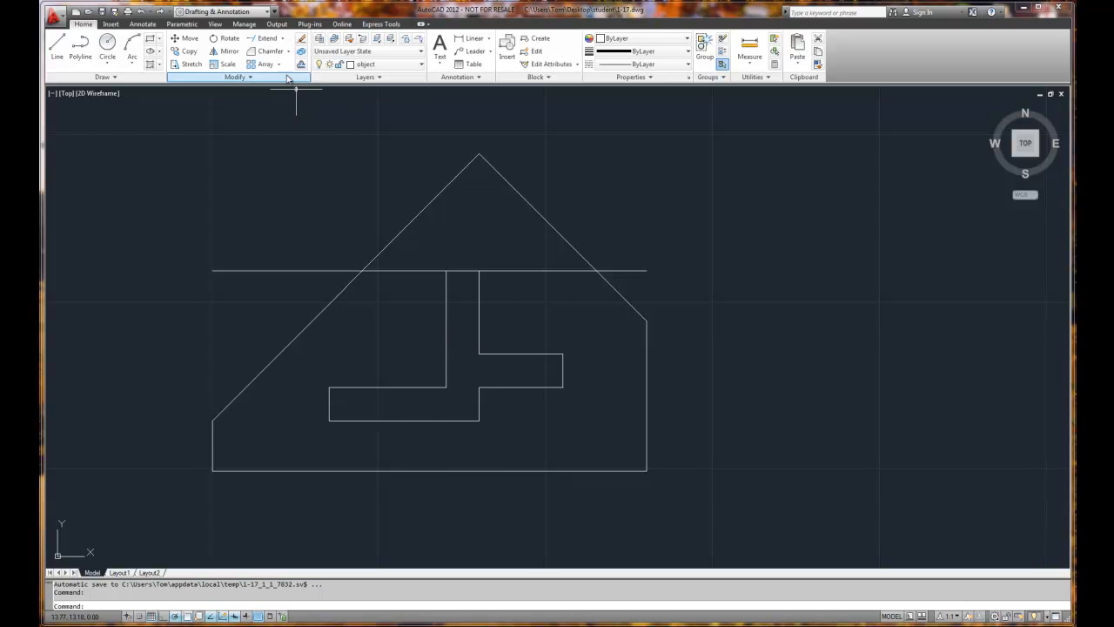
- Switch back to Trim to cut the upper horizontal line outside the slot's vertical stem
click(282, 39)
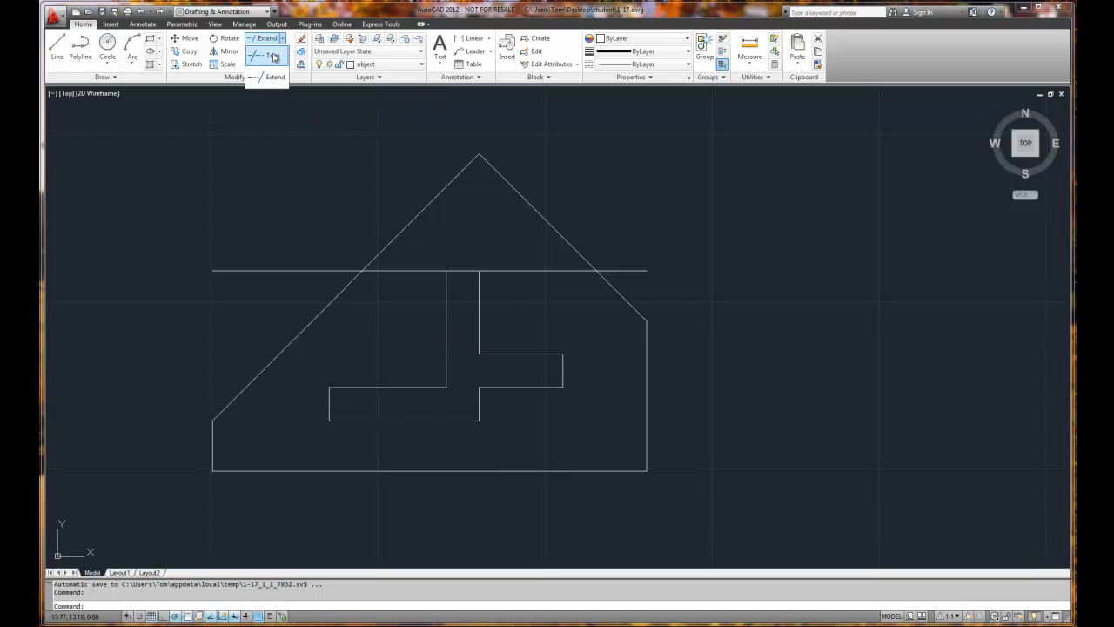
click(266, 56)
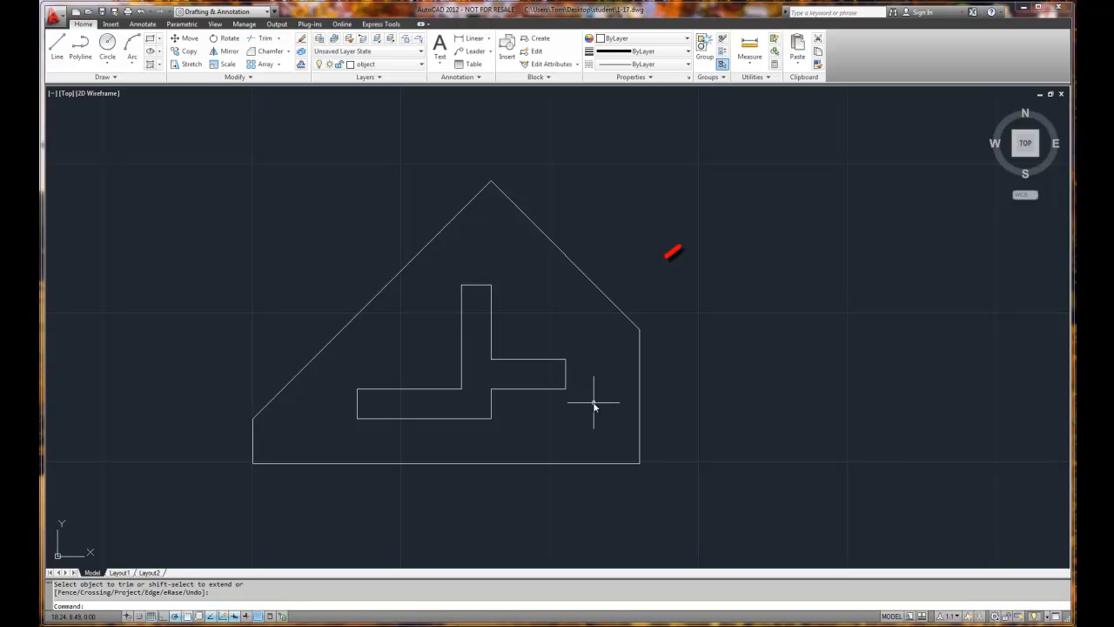
mouse_move(526, 364)
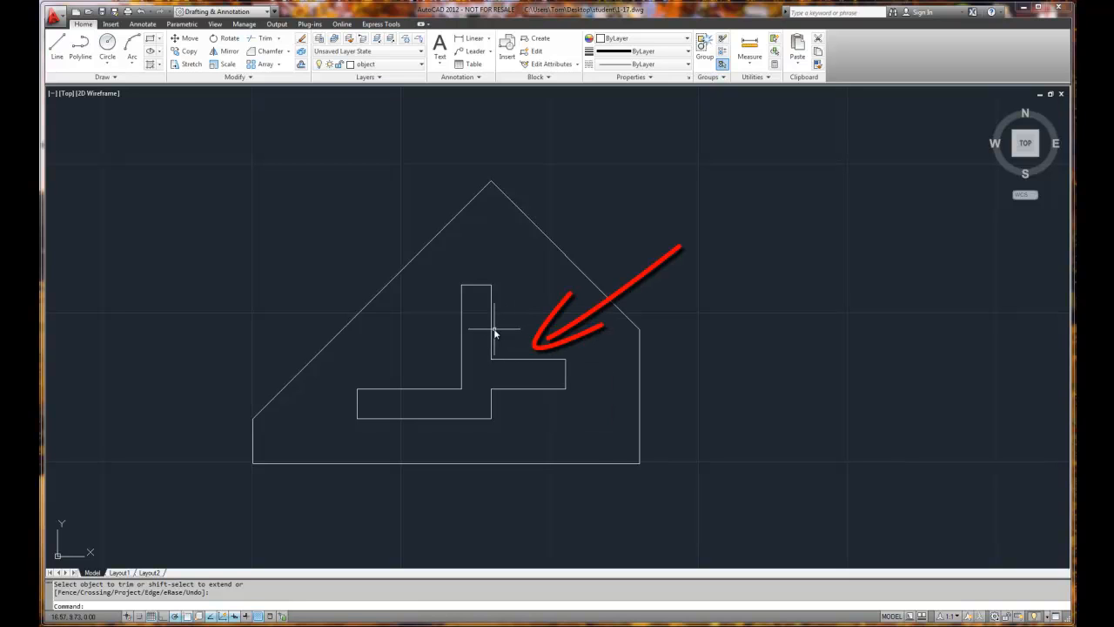
mouse_move(487, 418)
text(.5)
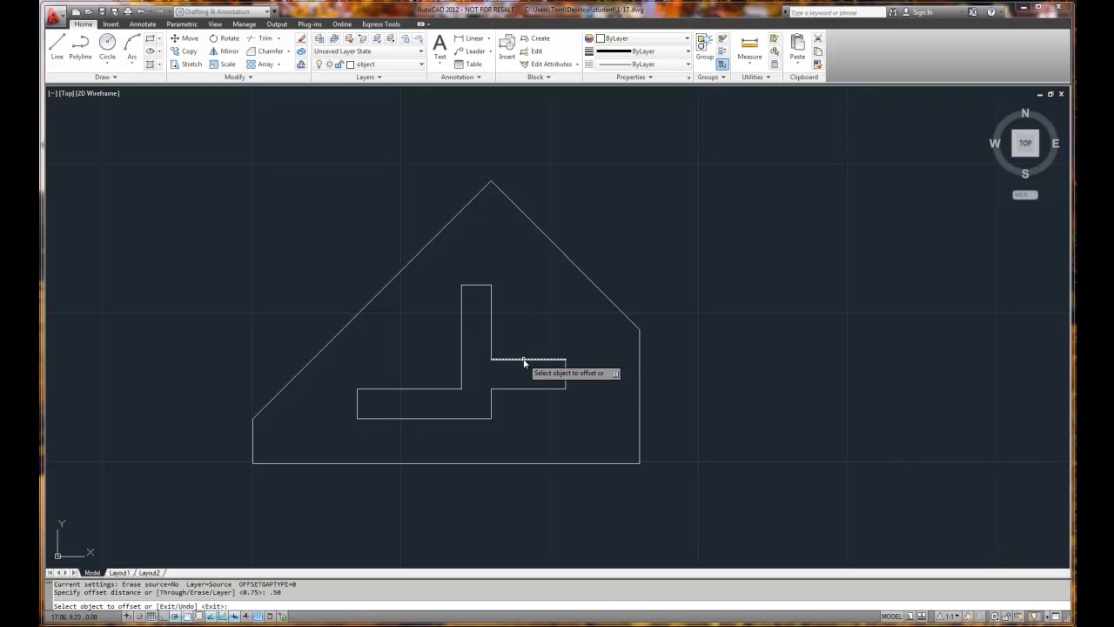
- Offset the right arm's top edge upward, trim away the arm's end and lower edges, and end trimming
click(526, 359)
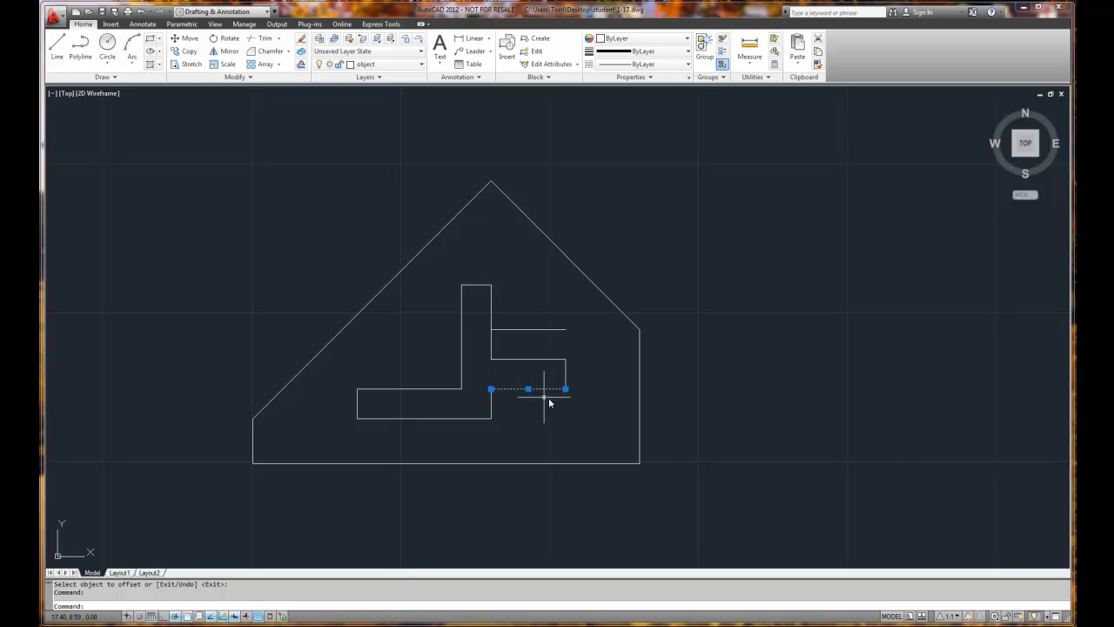
mouse_move(566, 376)
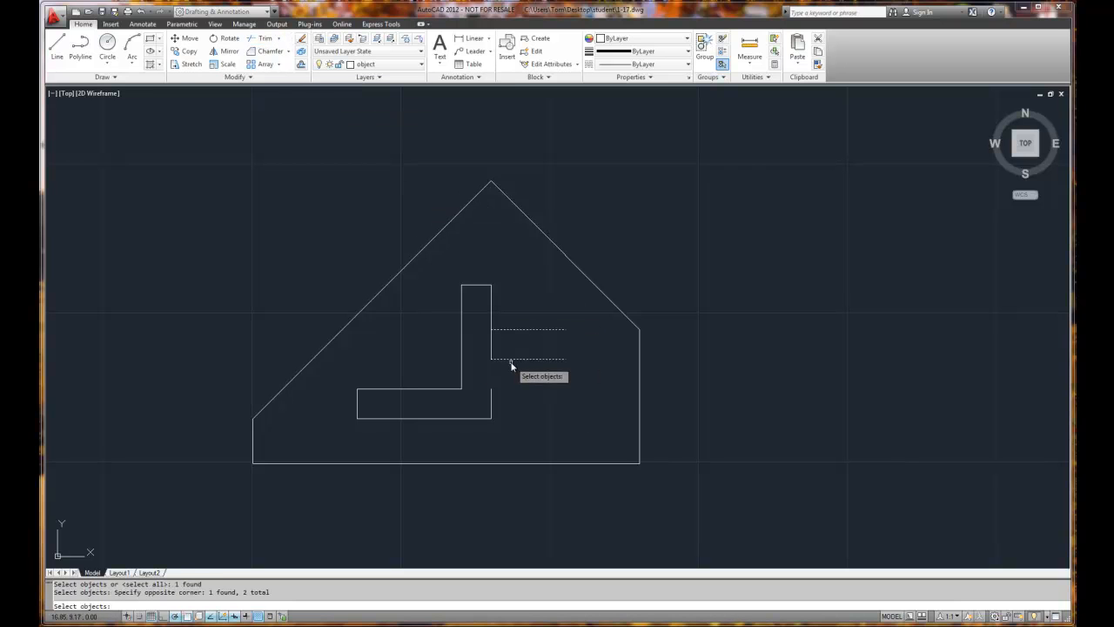
mouse_move(503, 346)
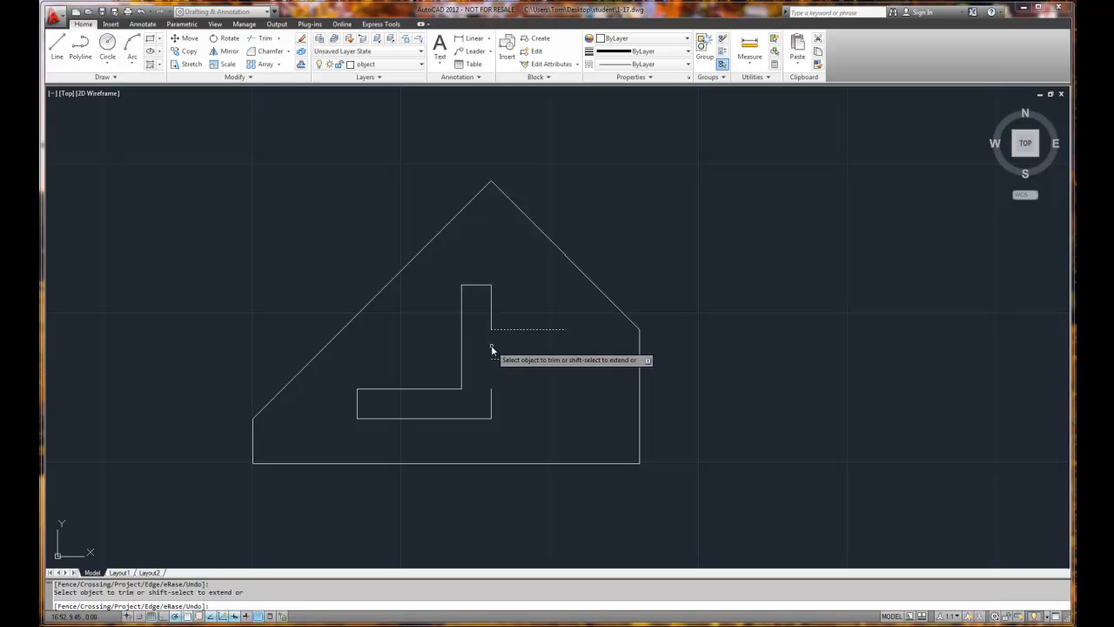
right_click(493, 349)
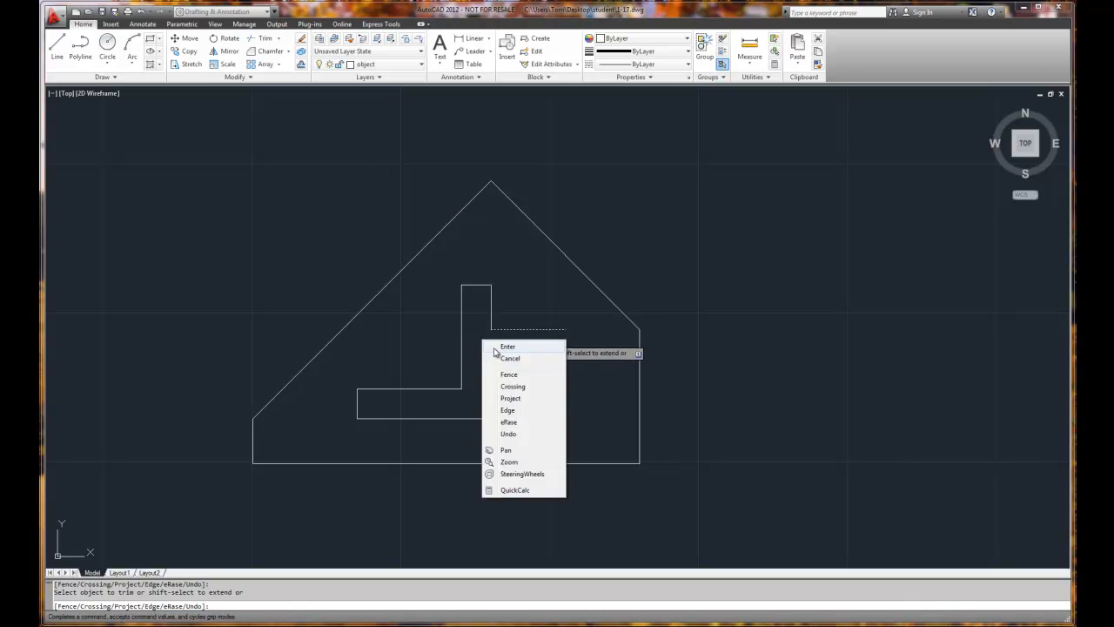
click(508, 346)
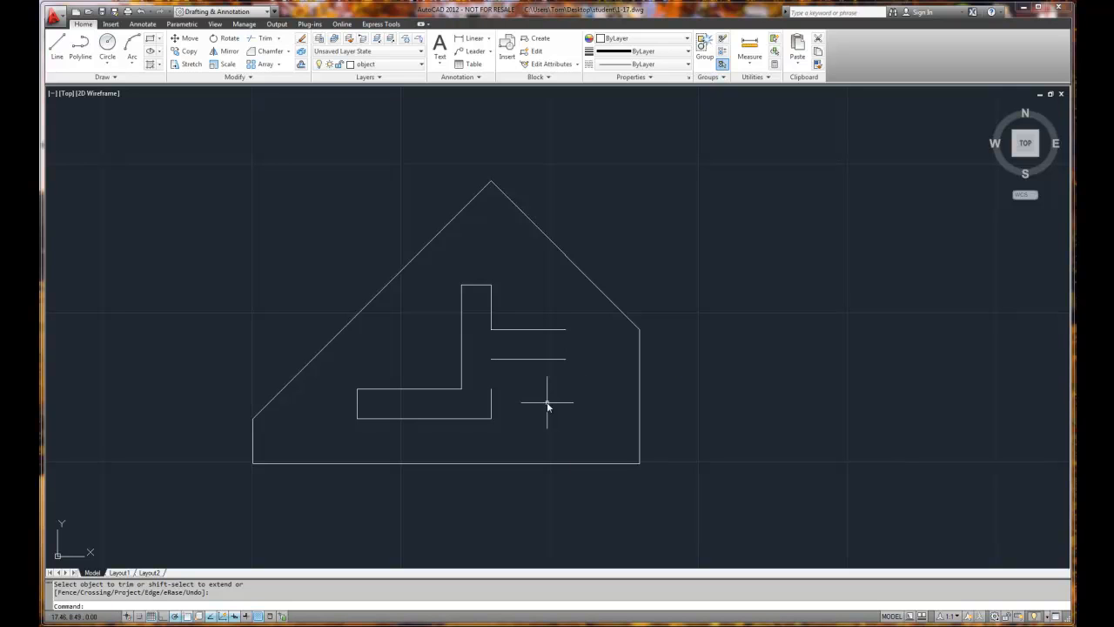
- Grip-stretch the stem's right edge to the arm's lower line and draw a closing line capping the right arm
click(491, 404)
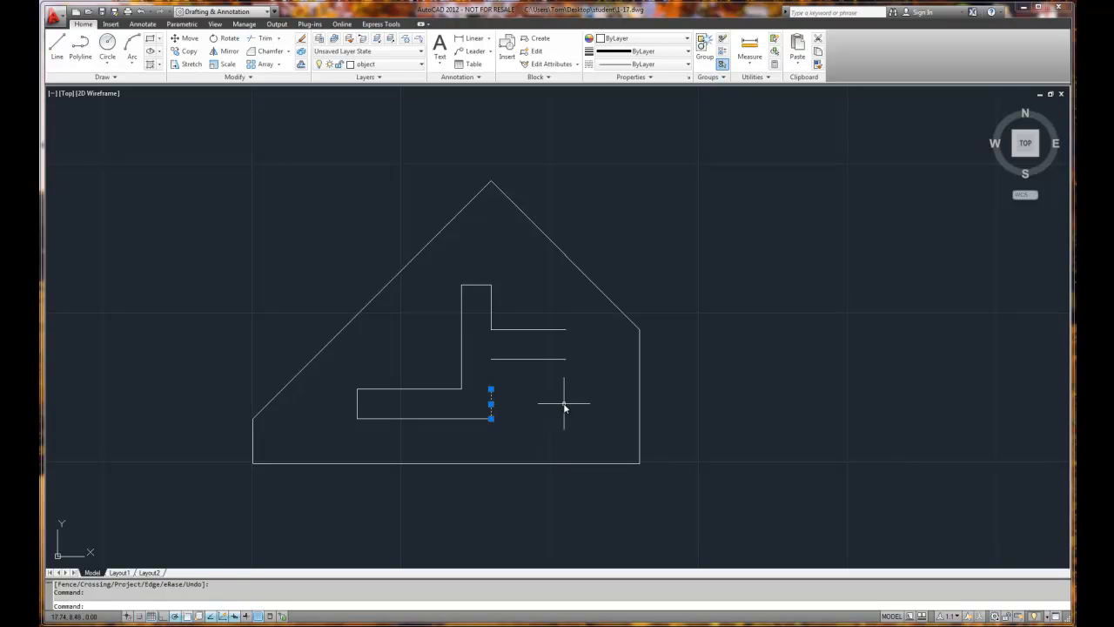
mouse_move(519, 399)
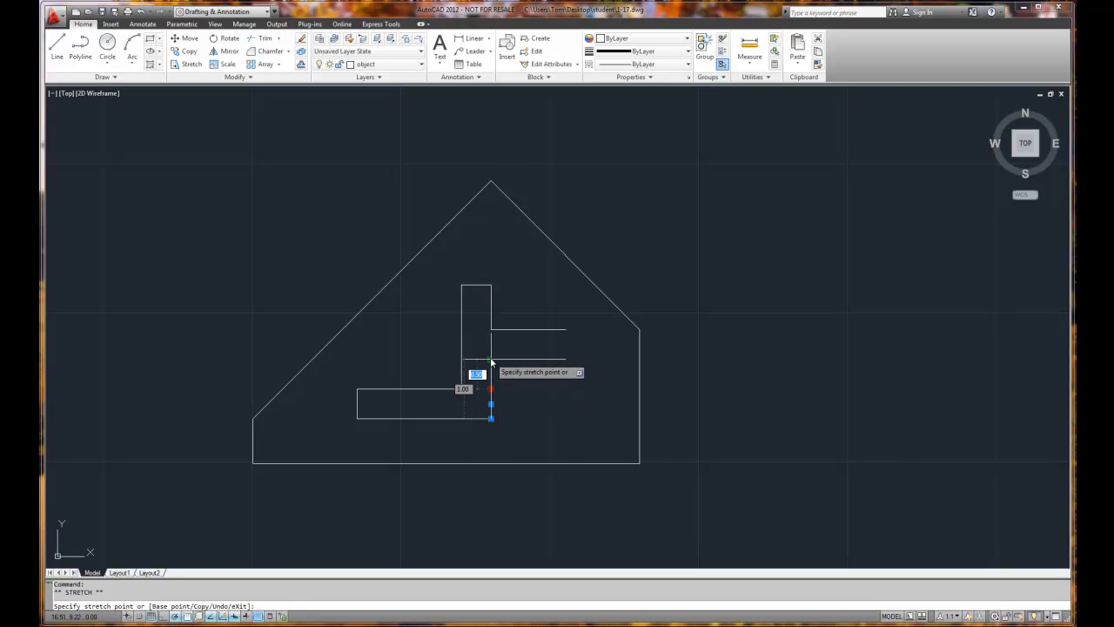
click(566, 344)
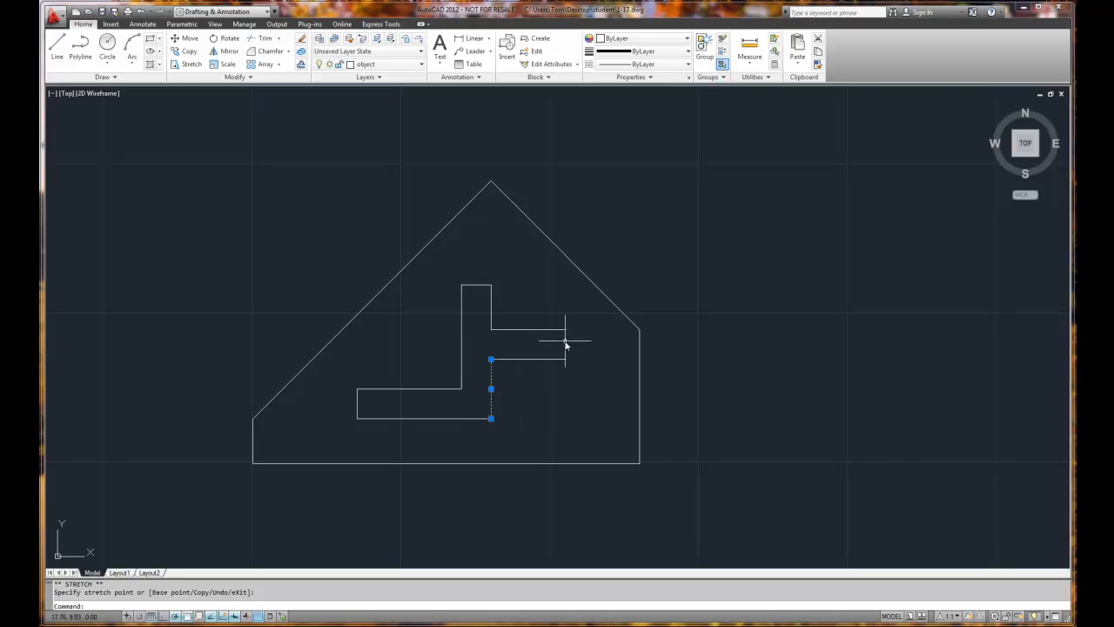
mouse_move(557, 340)
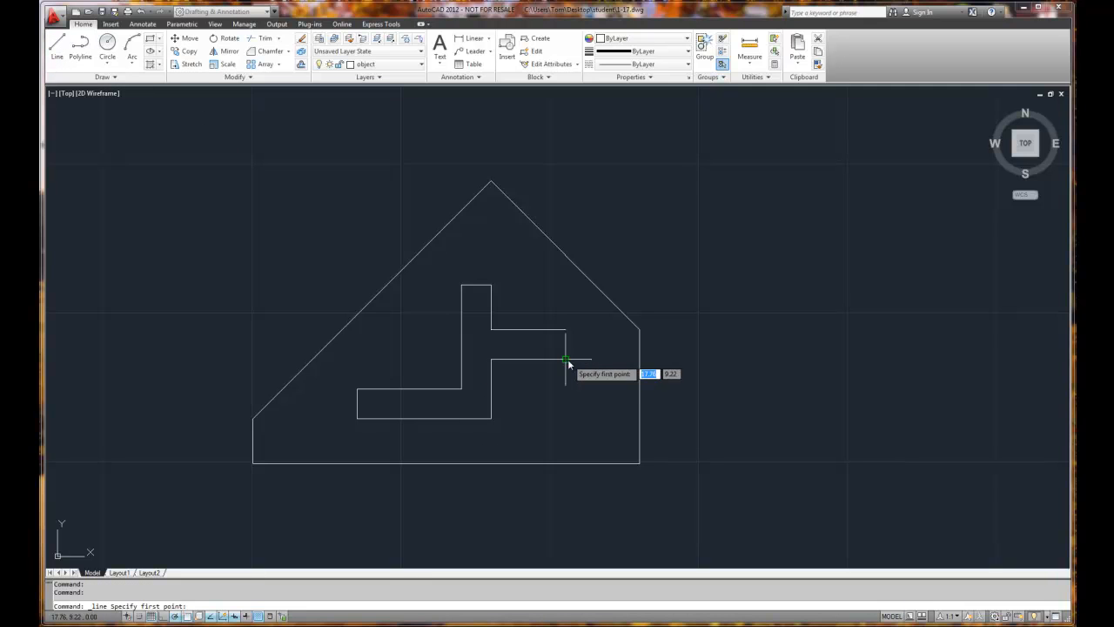
click(566, 361)
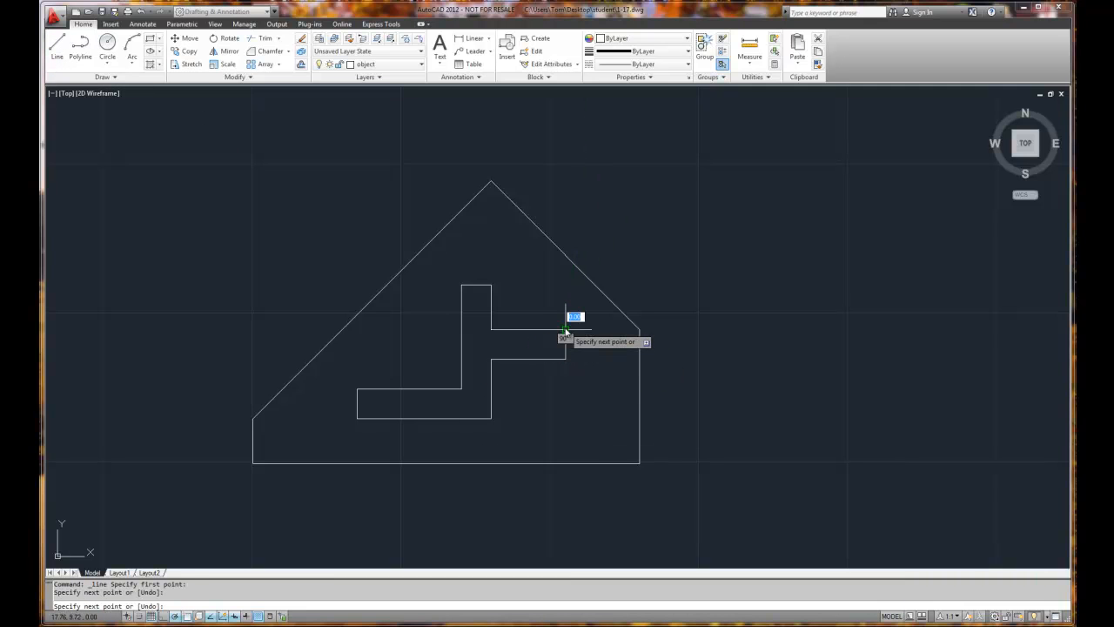
key(Escape)
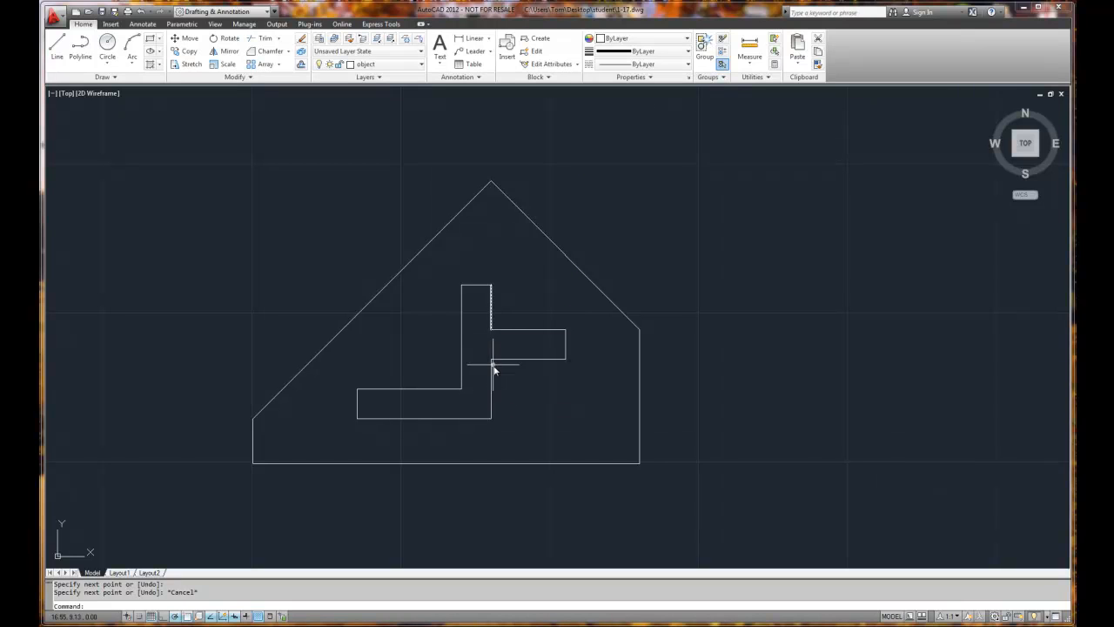
mouse_move(487, 357)
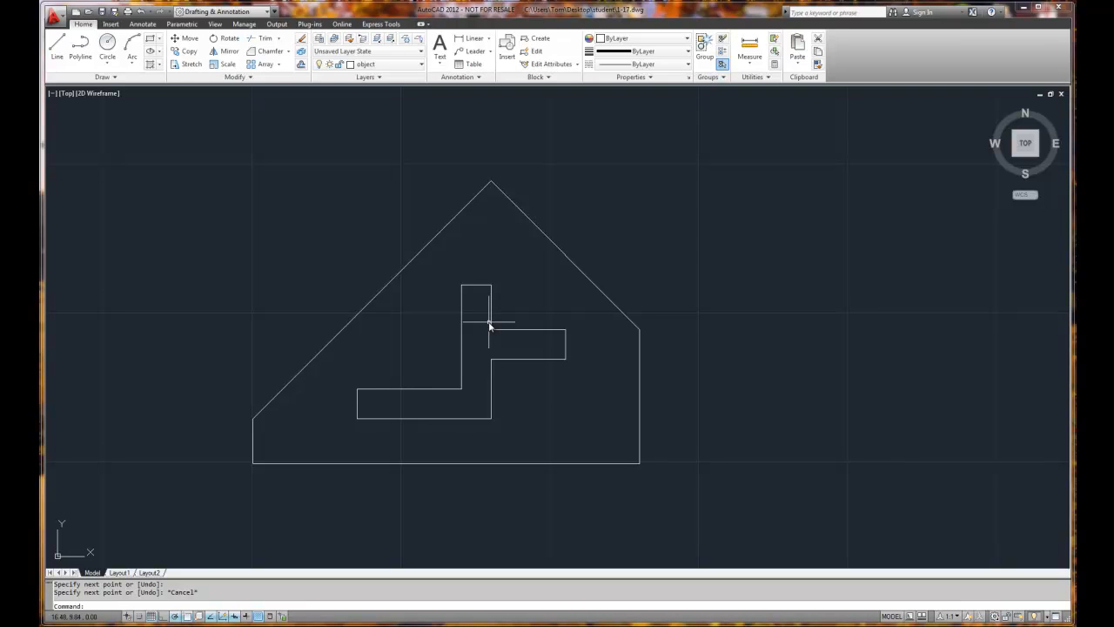
mouse_move(727, 449)
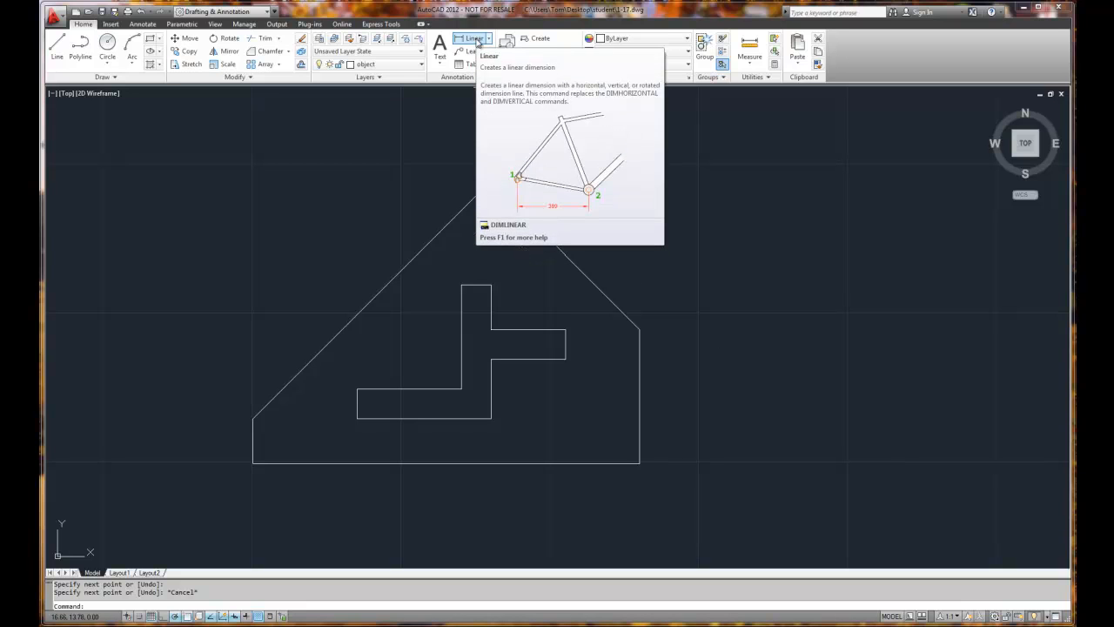
mouse_move(474, 41)
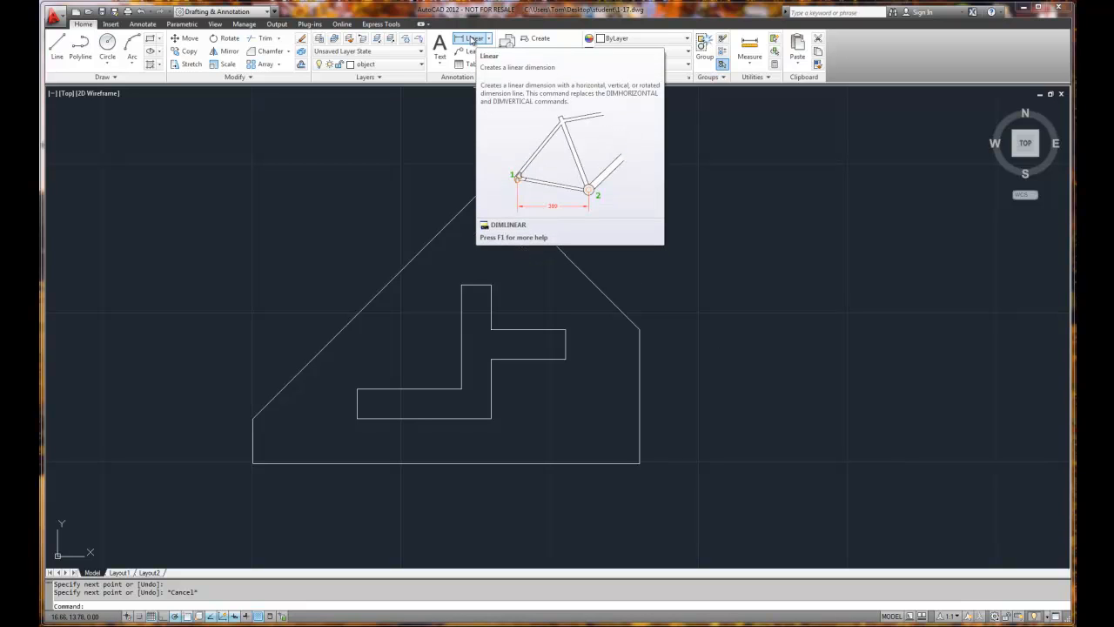
- Place linear dimensions of 2.2500 on the right wall, 6.5000 on the base and 4.7500 overall height
click(474, 39)
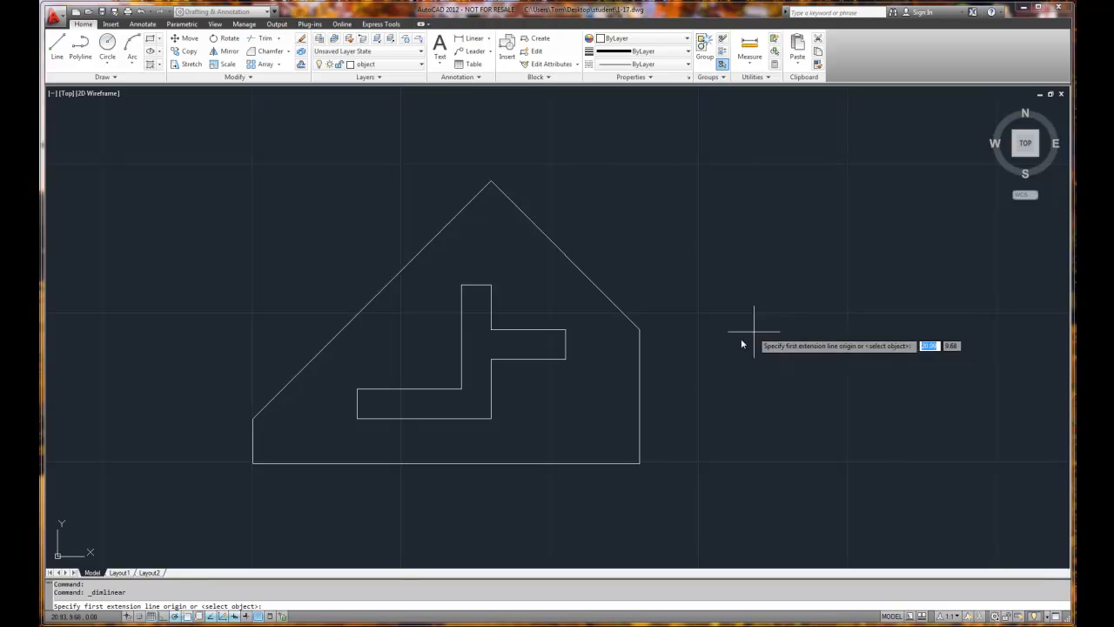
mouse_move(658, 466)
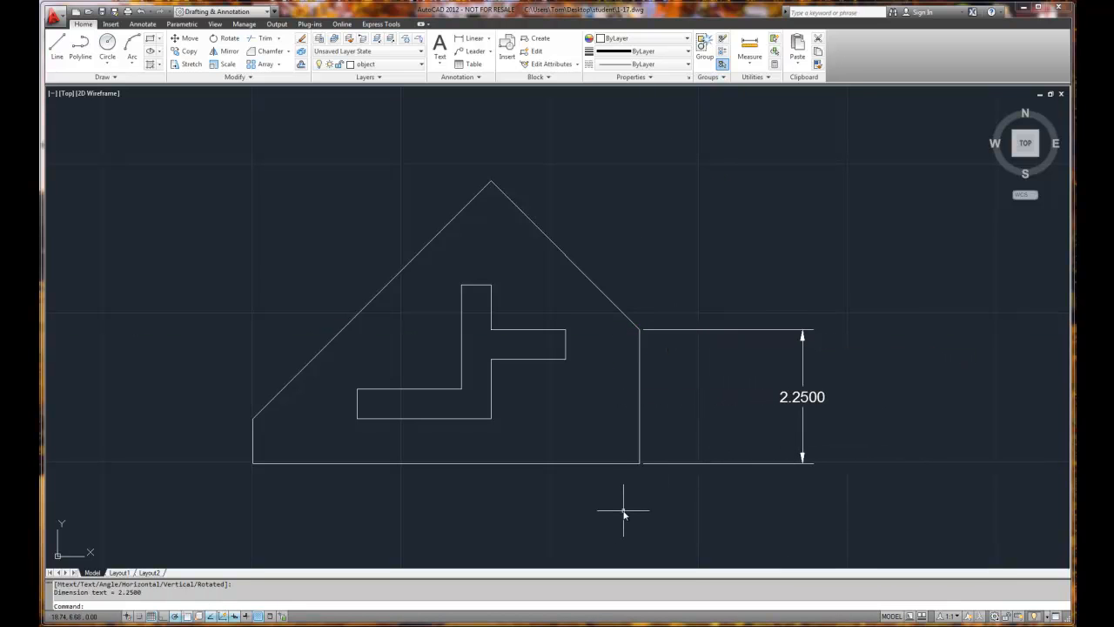
mouse_move(591, 283)
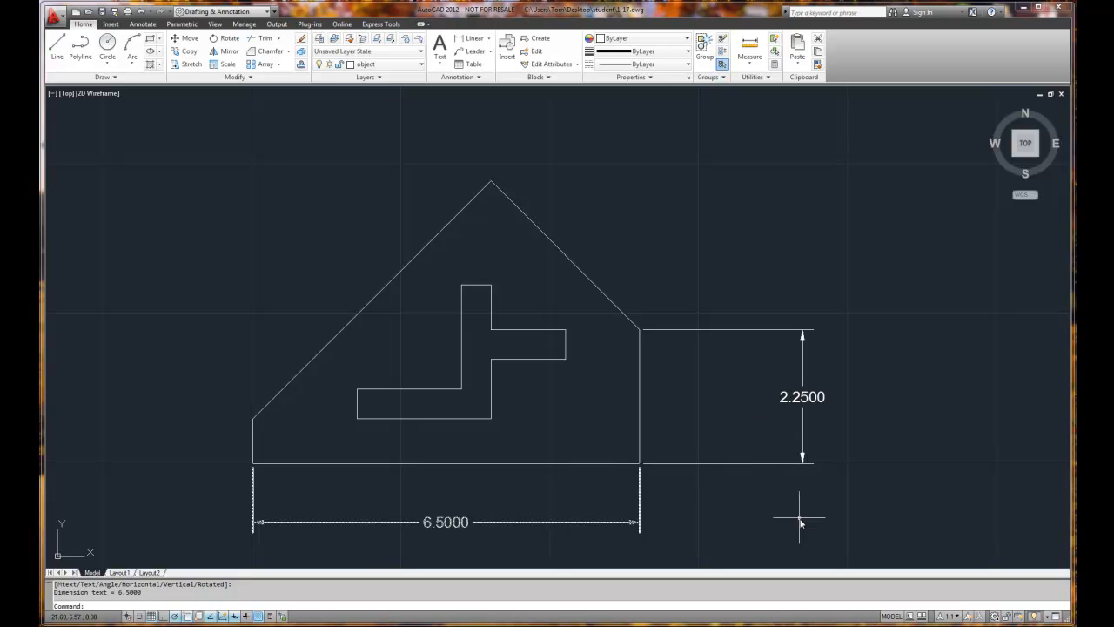
mouse_move(543, 223)
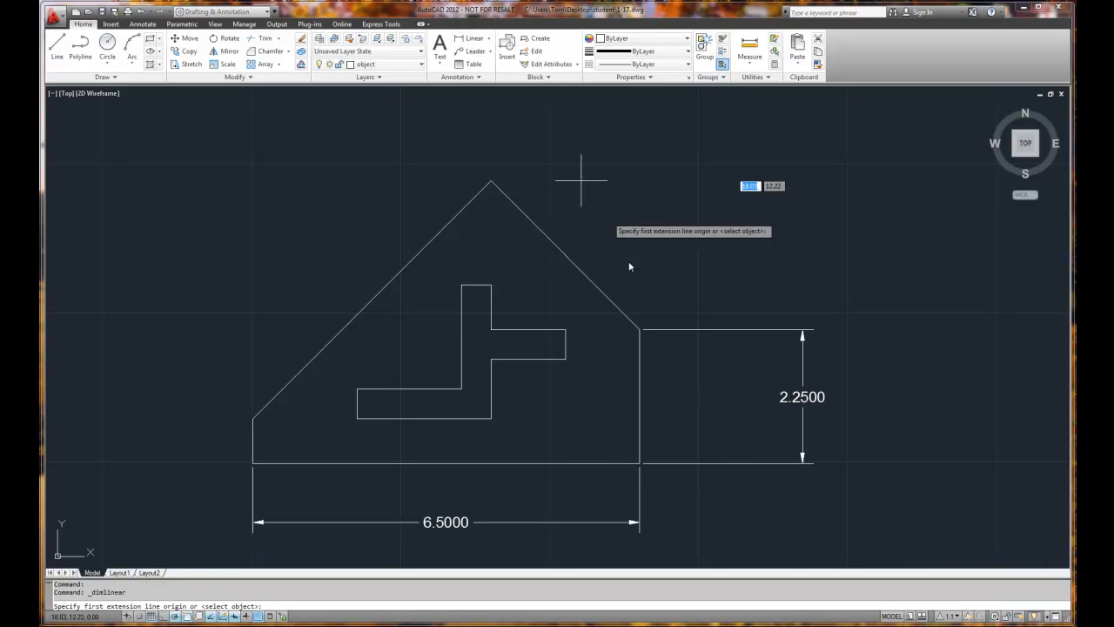
click(640, 461)
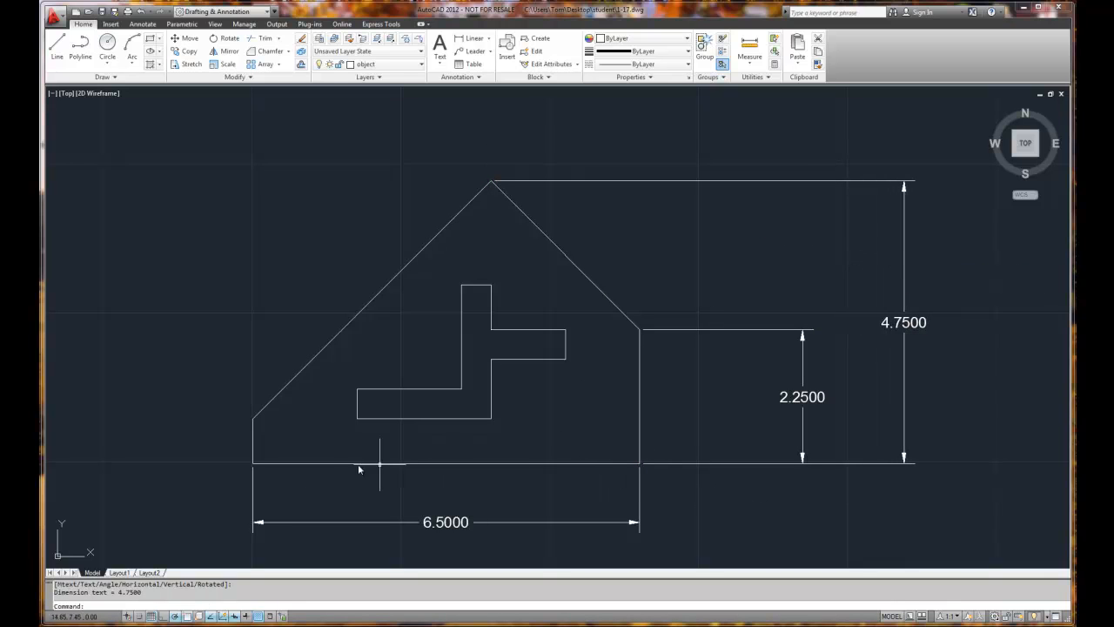
mouse_move(533, 505)
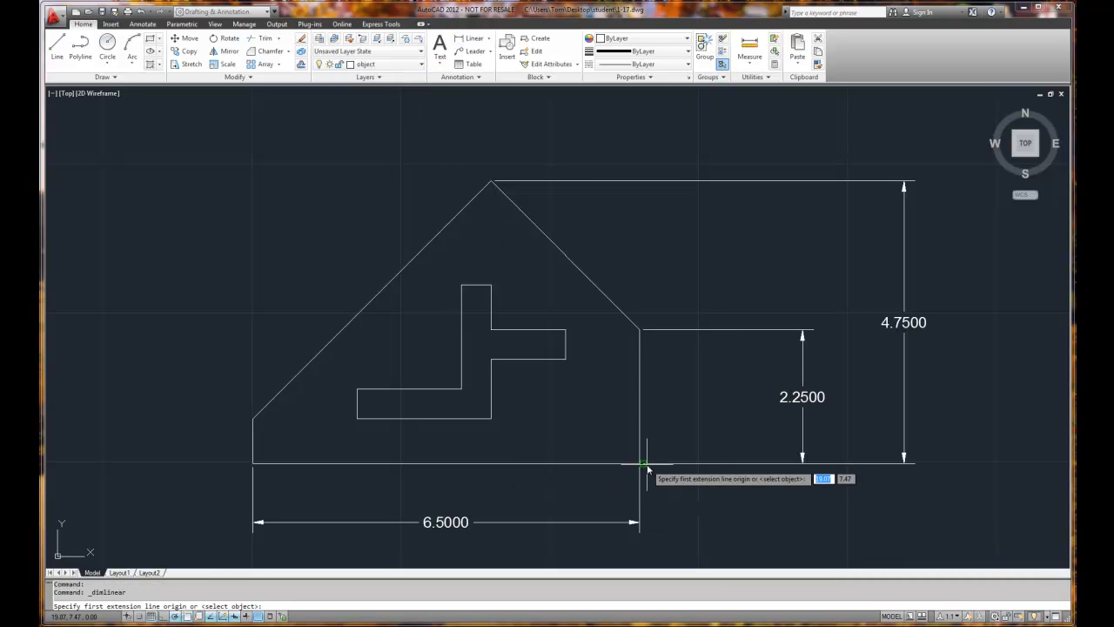
- Place the chained 1.2500 base dimensions, move the overlapping text aside, and stretch the slot edge endpoint to align
click(644, 466)
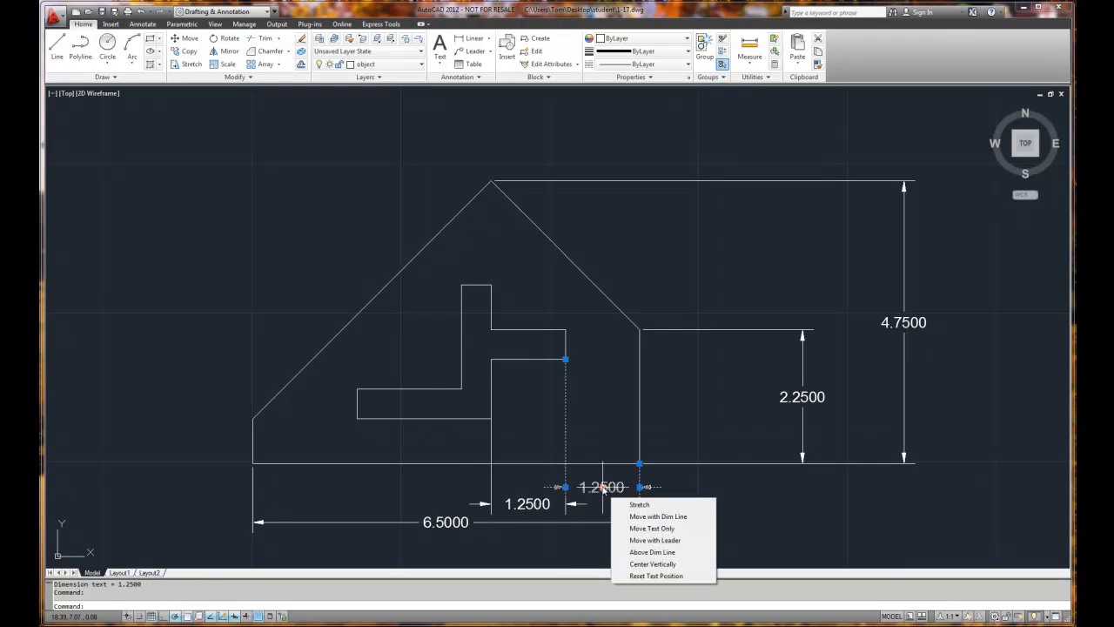
click(639, 505)
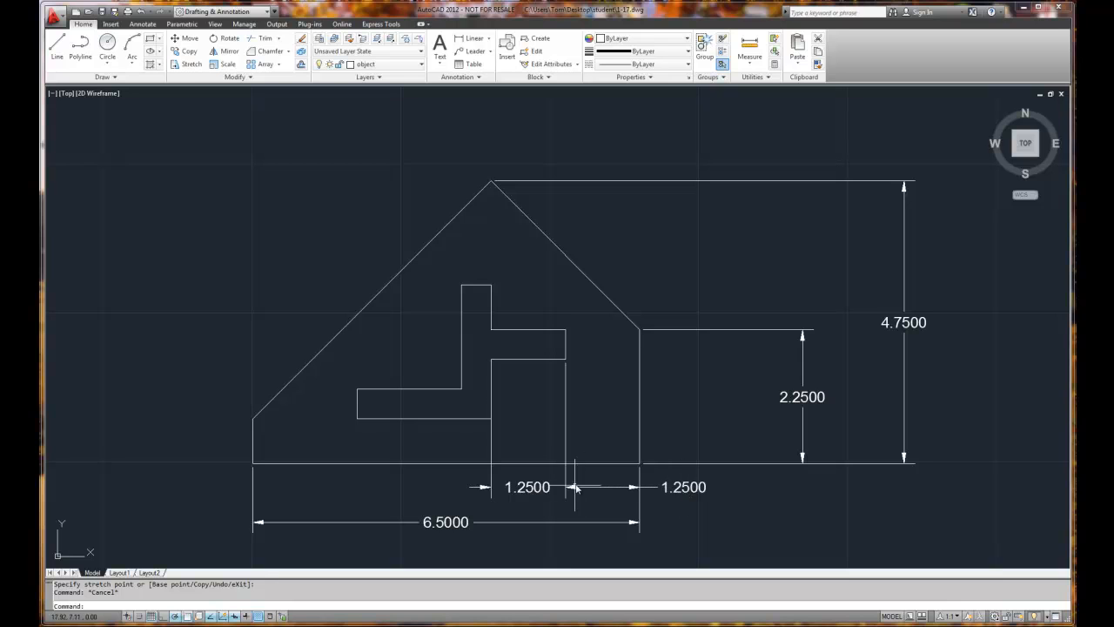
mouse_move(589, 495)
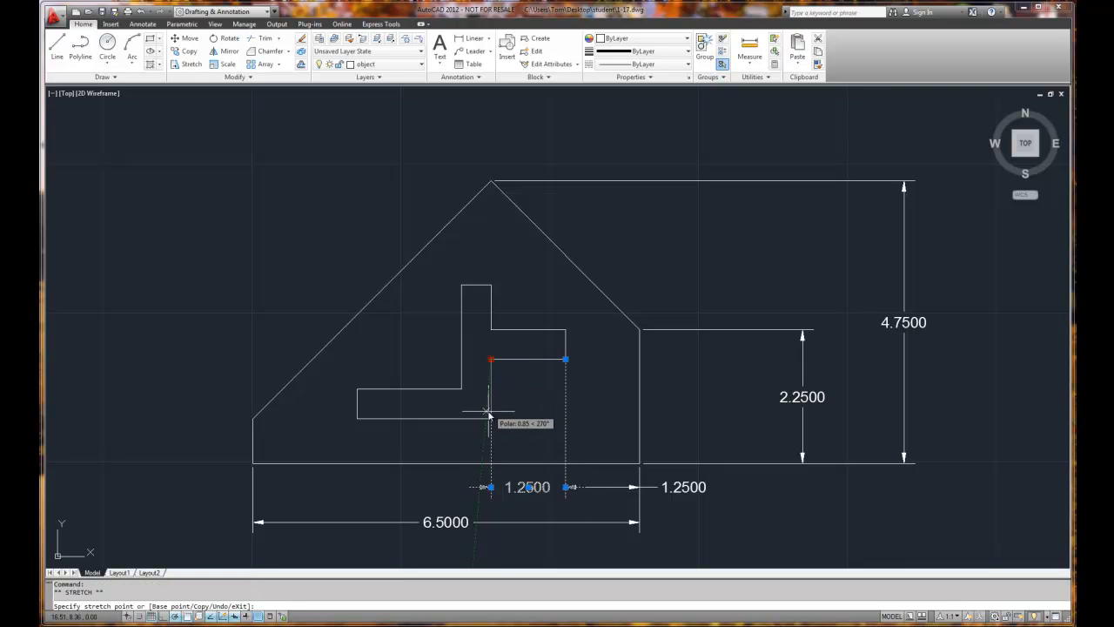
click(491, 411)
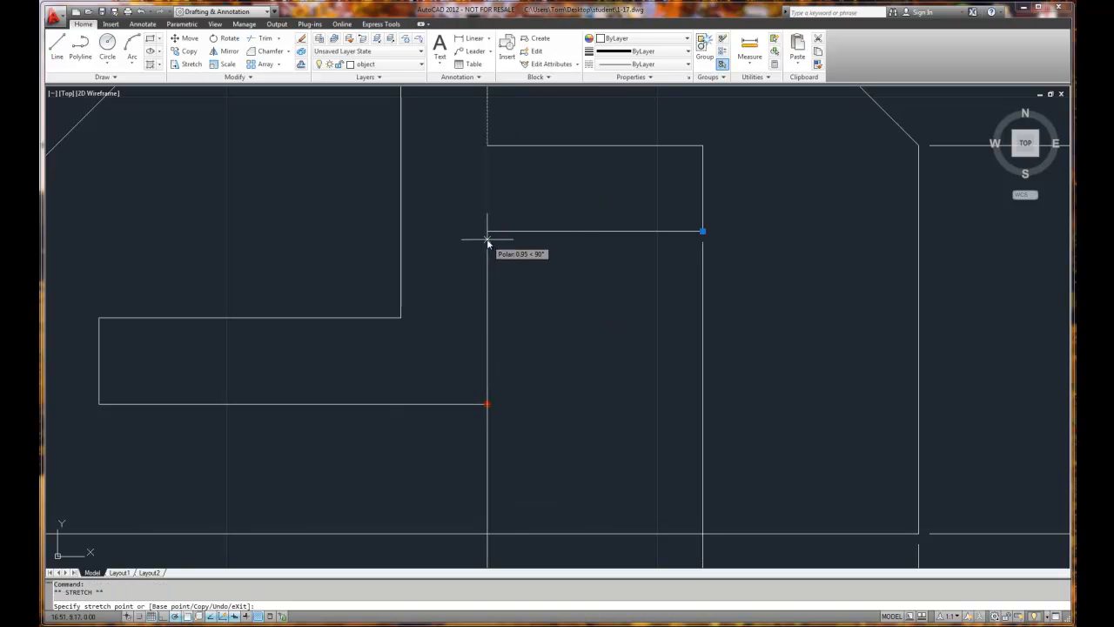
key(Escape)
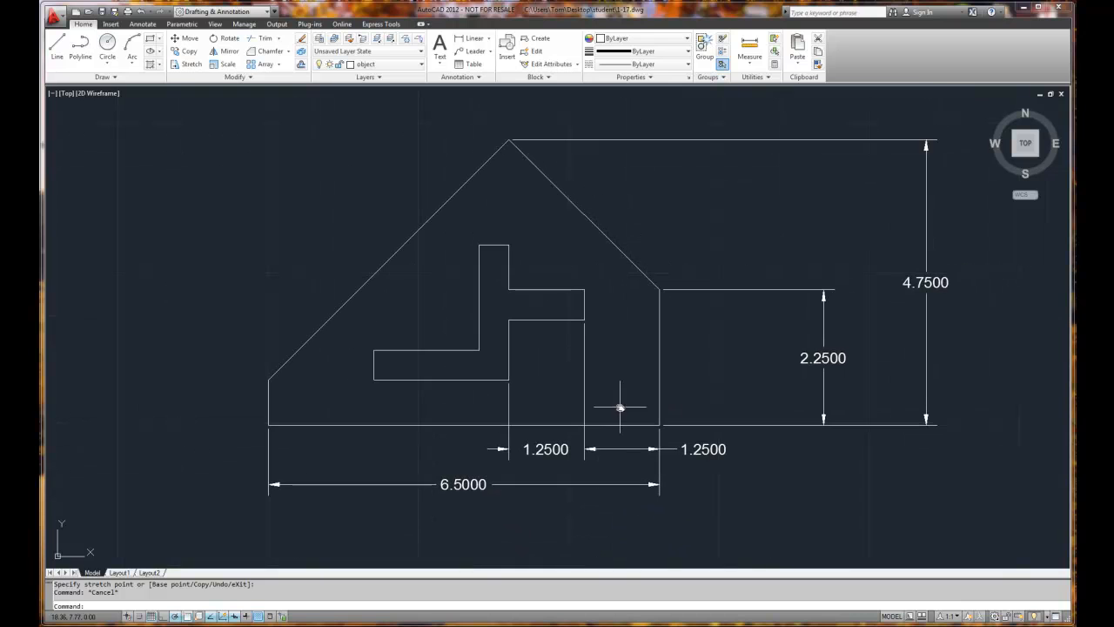
mouse_move(782, 397)
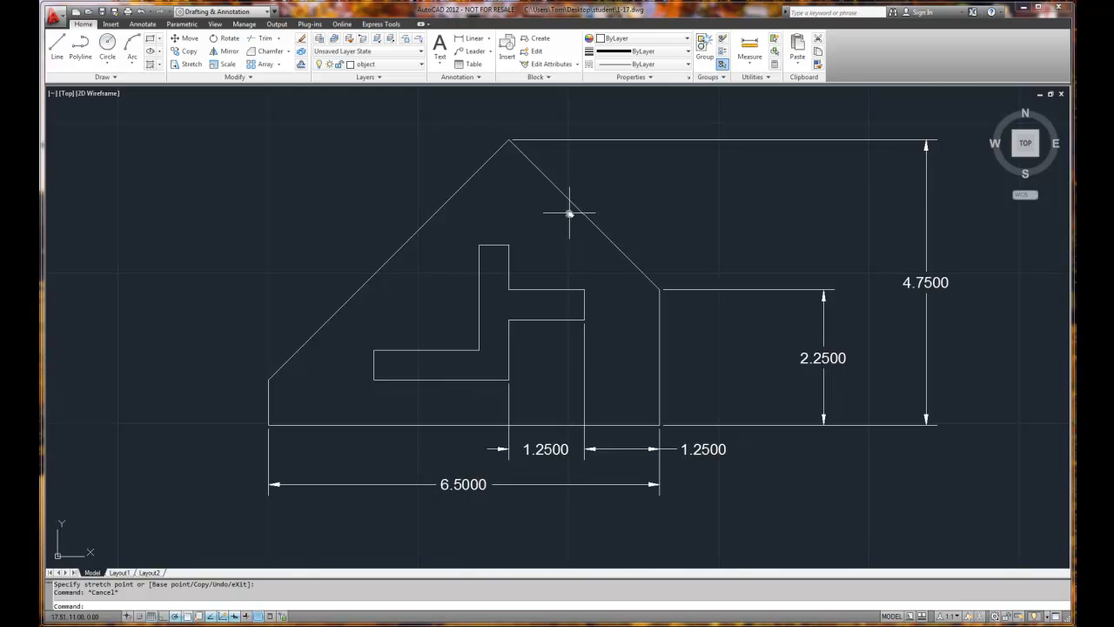
mouse_move(575, 209)
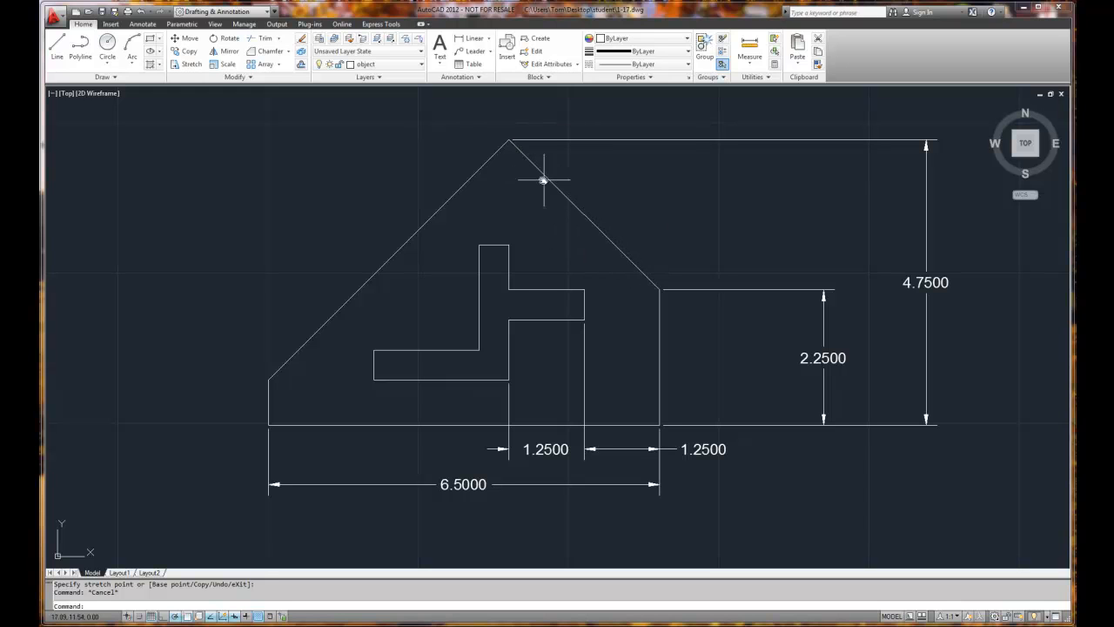
mouse_move(627, 277)
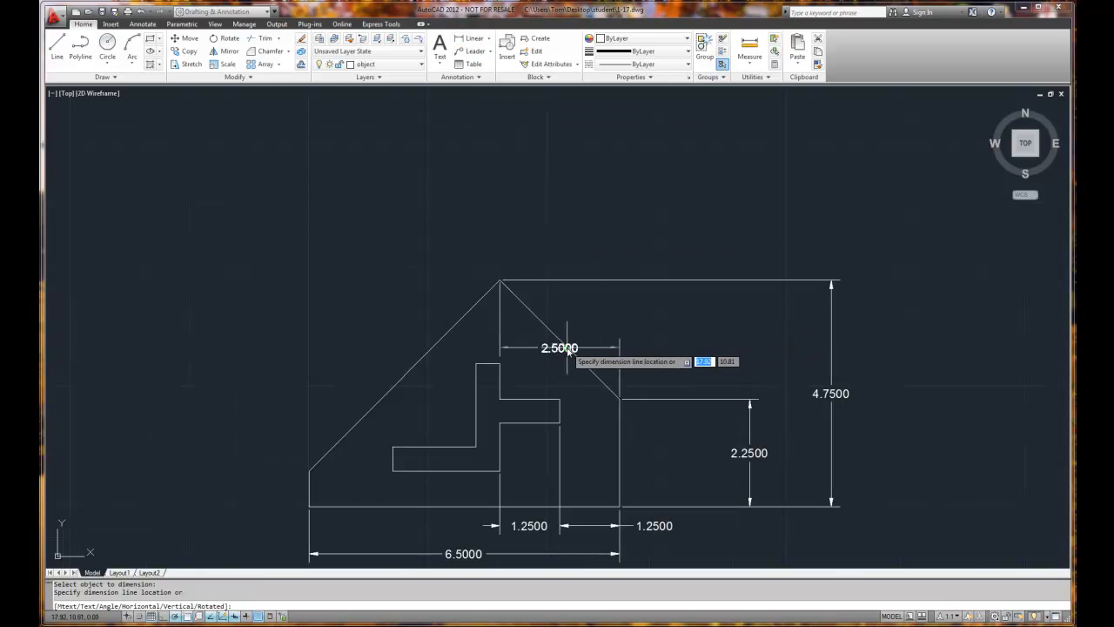
- Place the 2.5000 horizontal apex dimension and dimension the sloped roof edge's 2.5000 rise
click(573, 230)
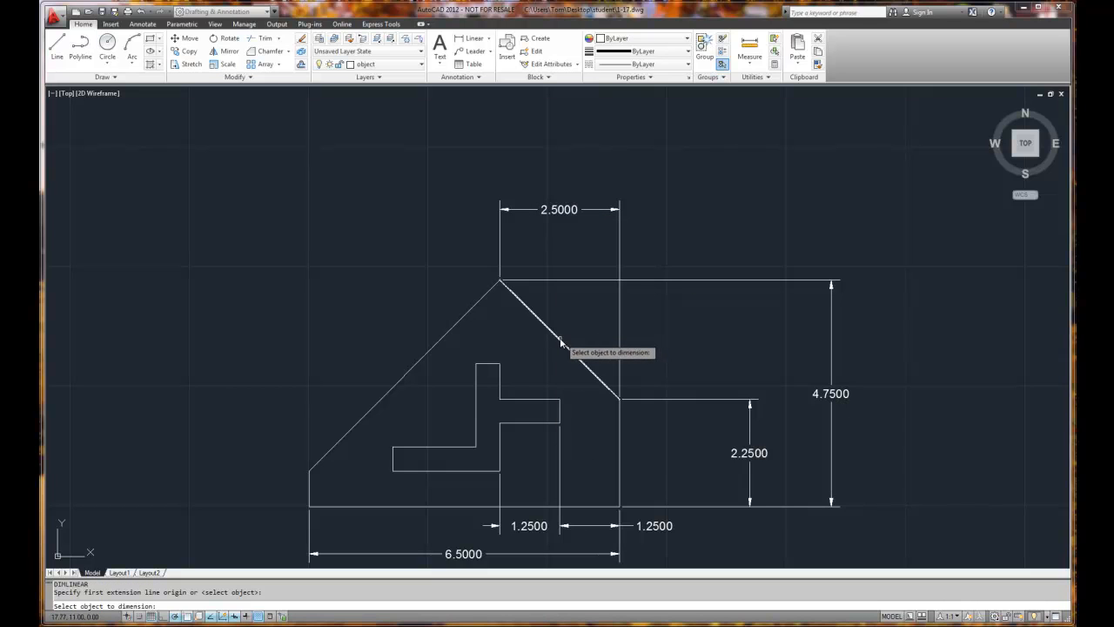
click(561, 341)
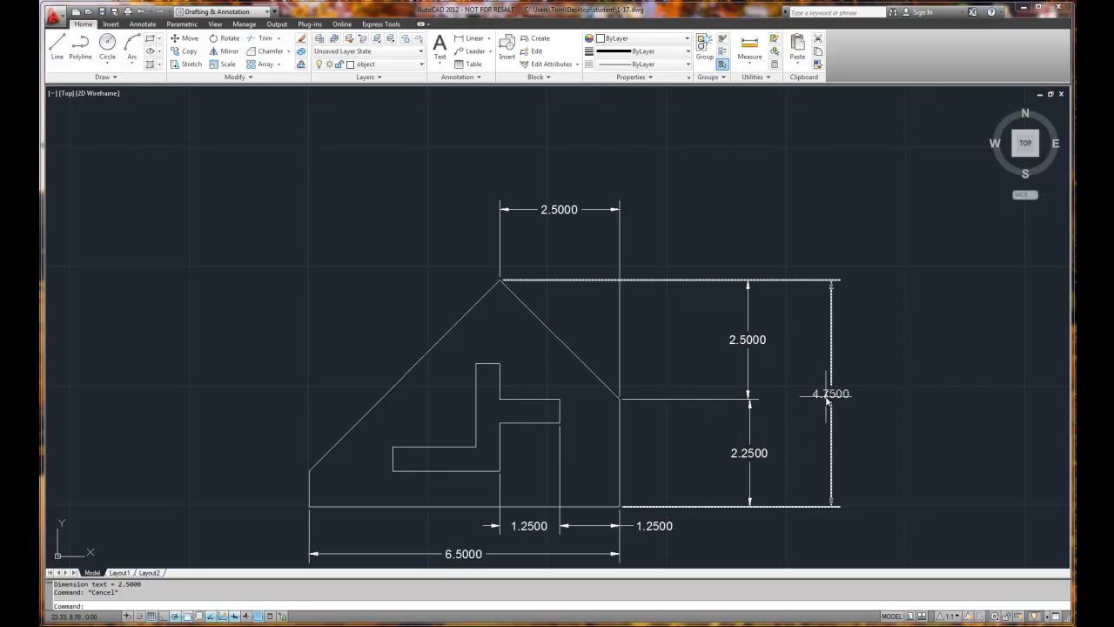
- Erase the 2.2500 right-wall height dimension, leaving the 2.5000 and 4.7500 dimensions
click(734, 449)
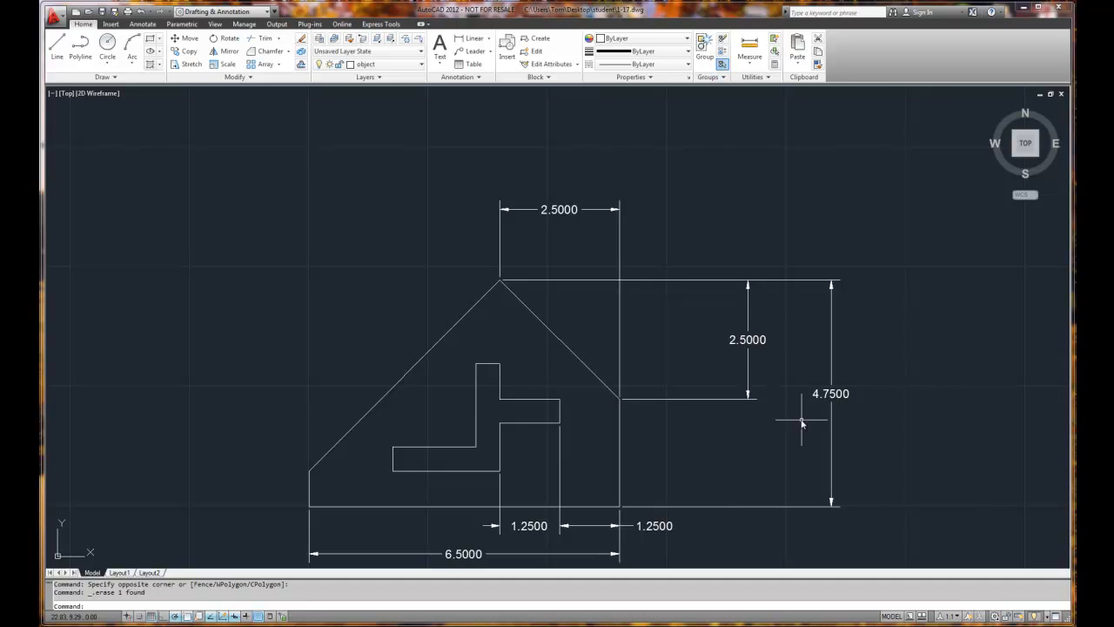
mouse_move(780, 449)
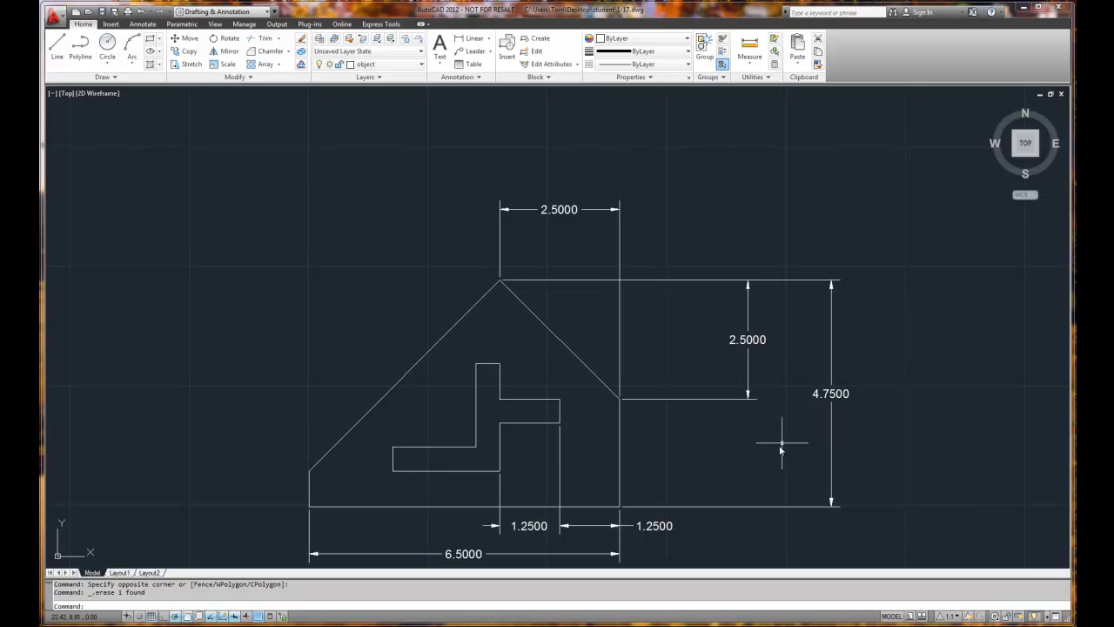
mouse_move(742, 497)
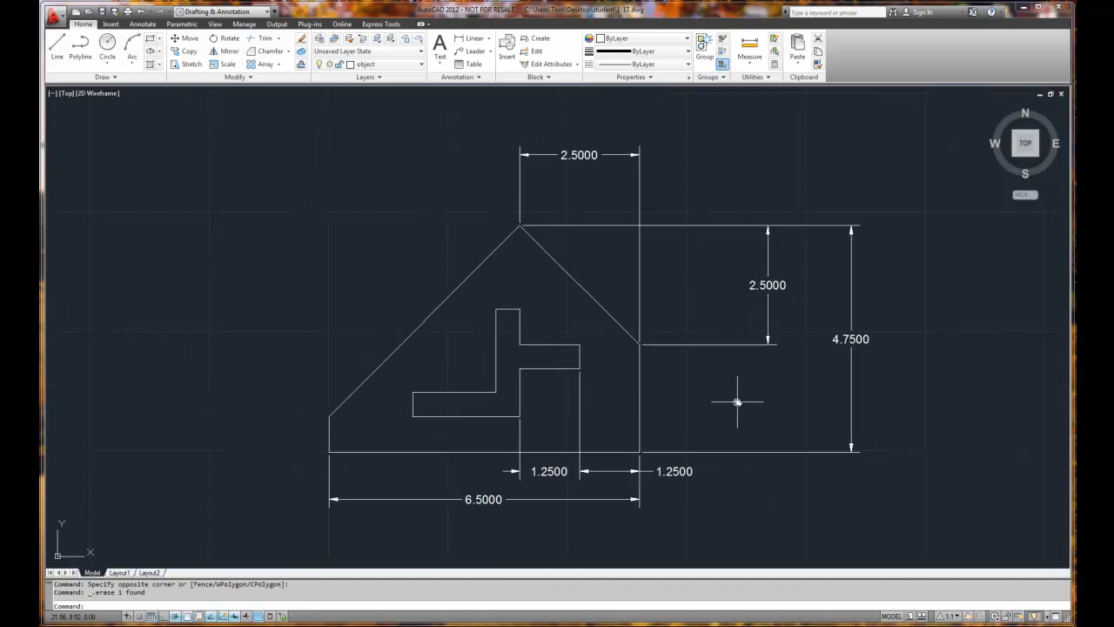
mouse_move(792, 383)
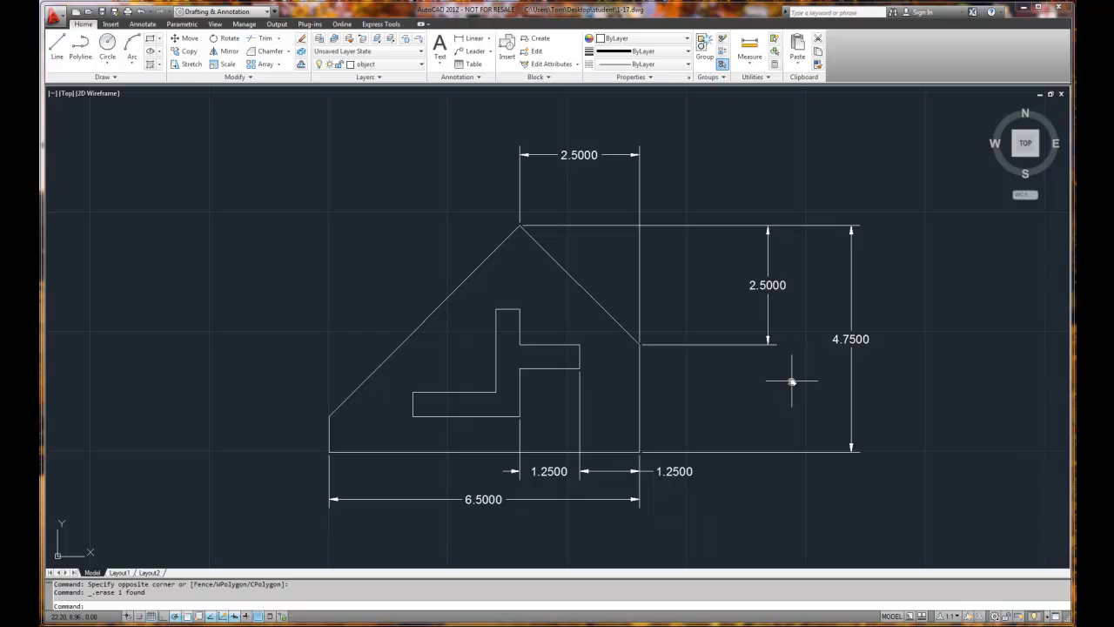
mouse_move(790, 383)
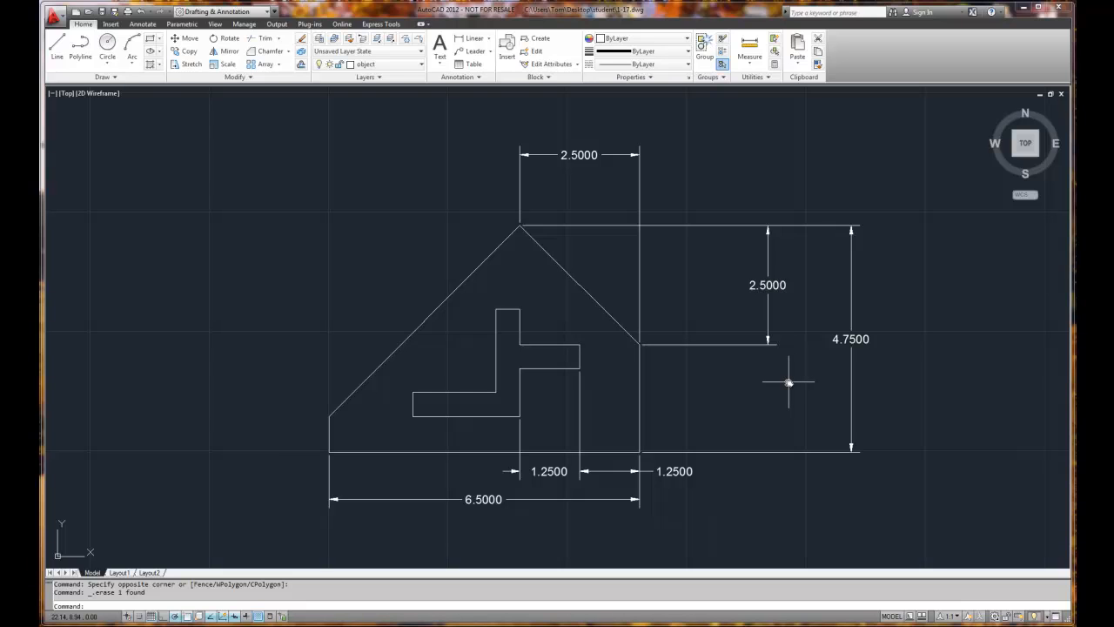
mouse_move(370, 307)
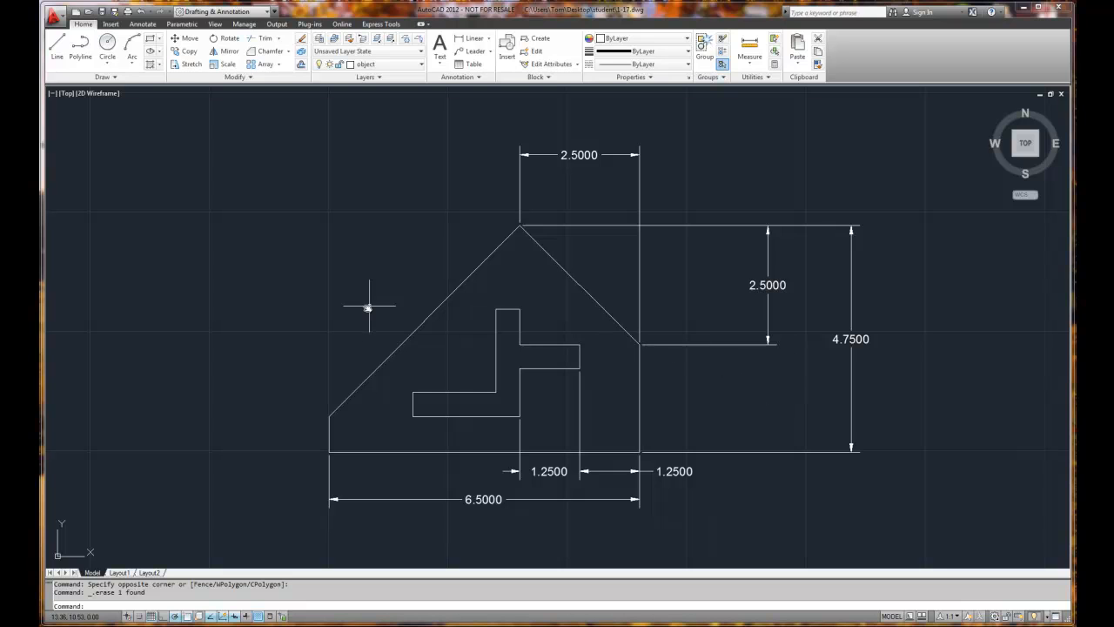